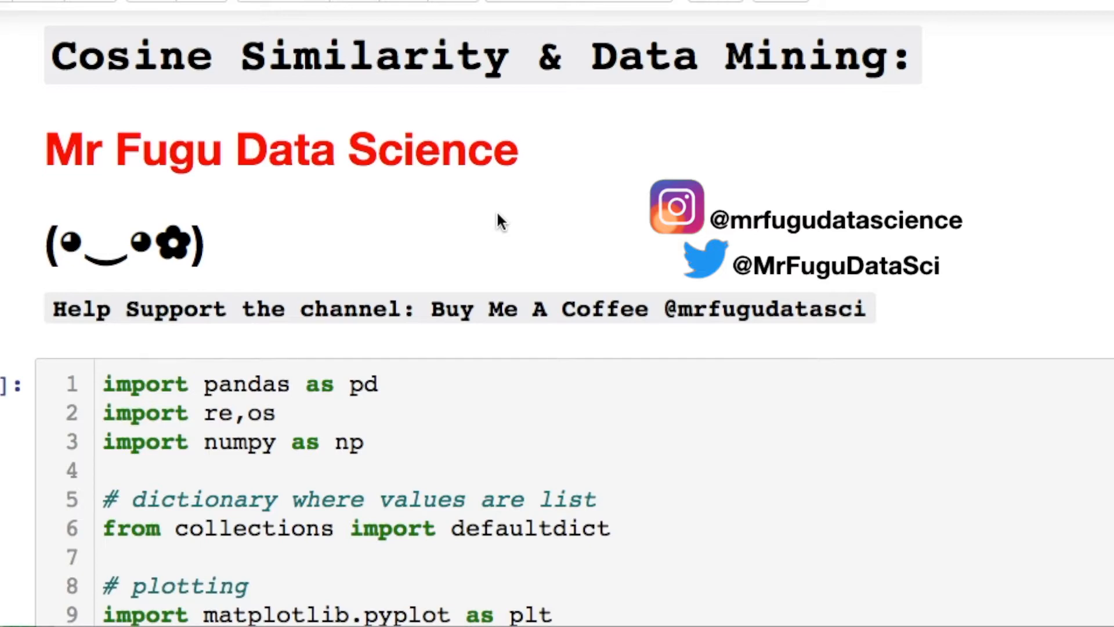
mouse_move(873, 15)
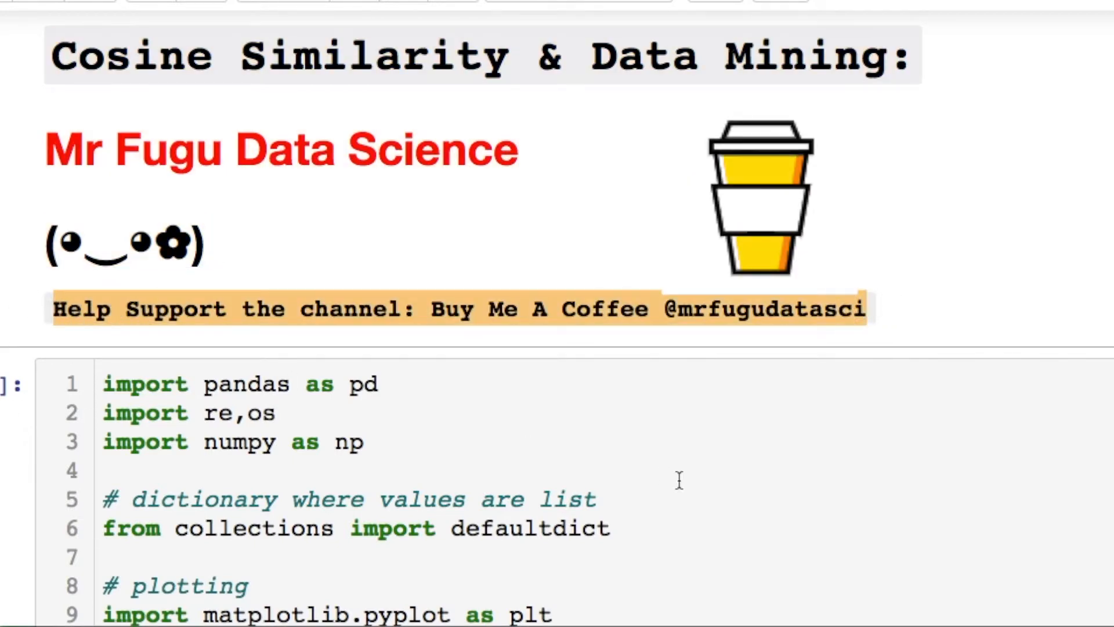
Step: Highlight the angle explanation in the Cosine Similarity cell, then reach the summation formula and Ex. 1
scroll(down, 3)
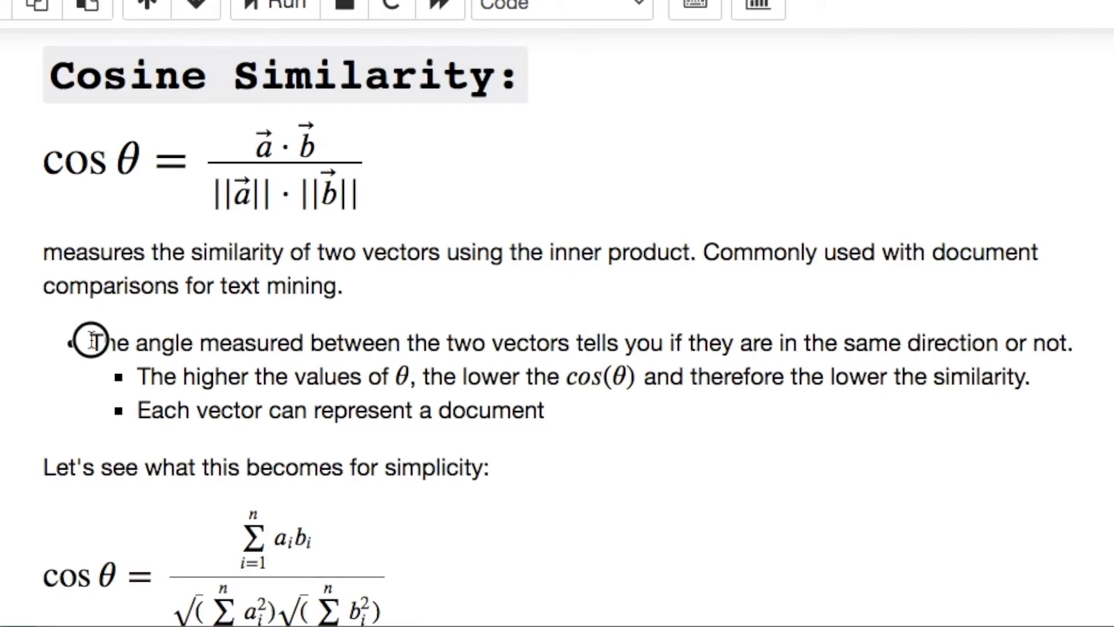
drag(91, 343, 624, 377)
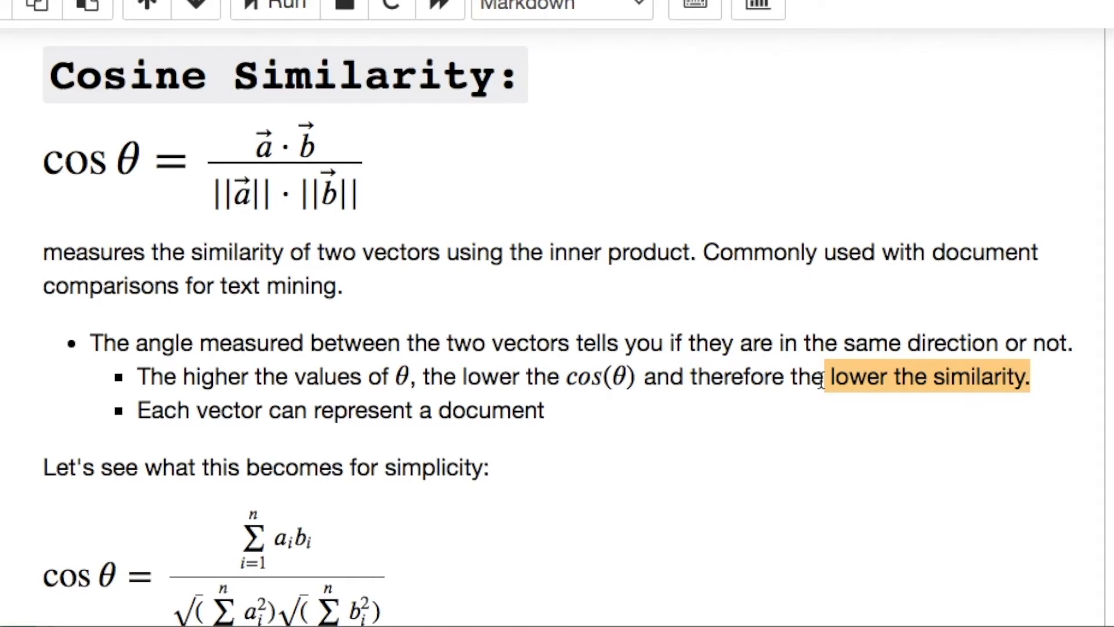
scroll(down, 3)
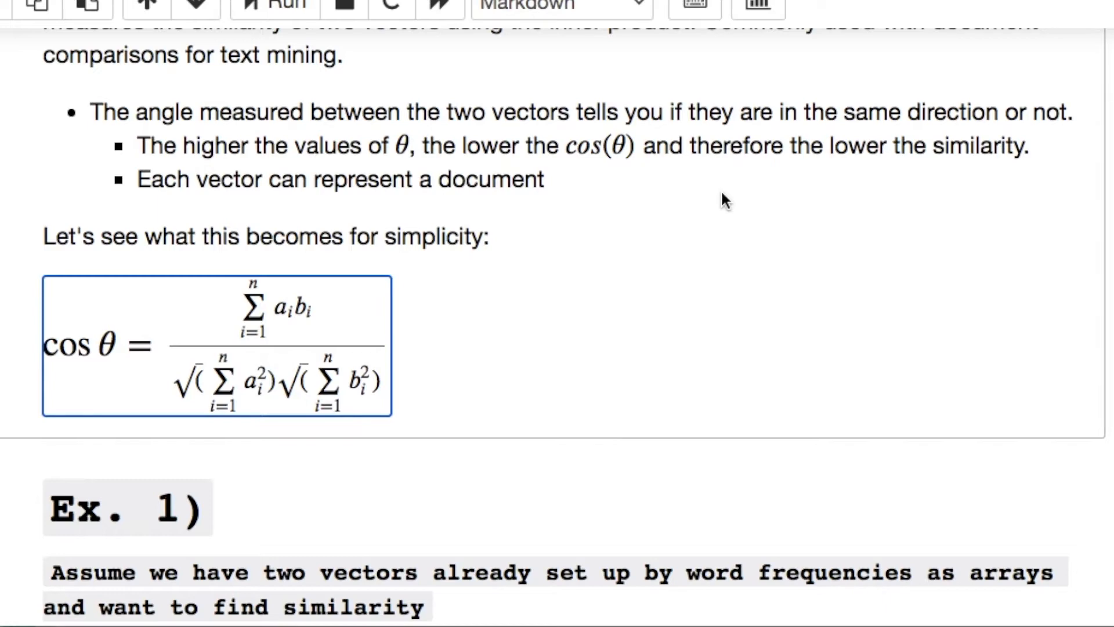
mouse_move(719, 286)
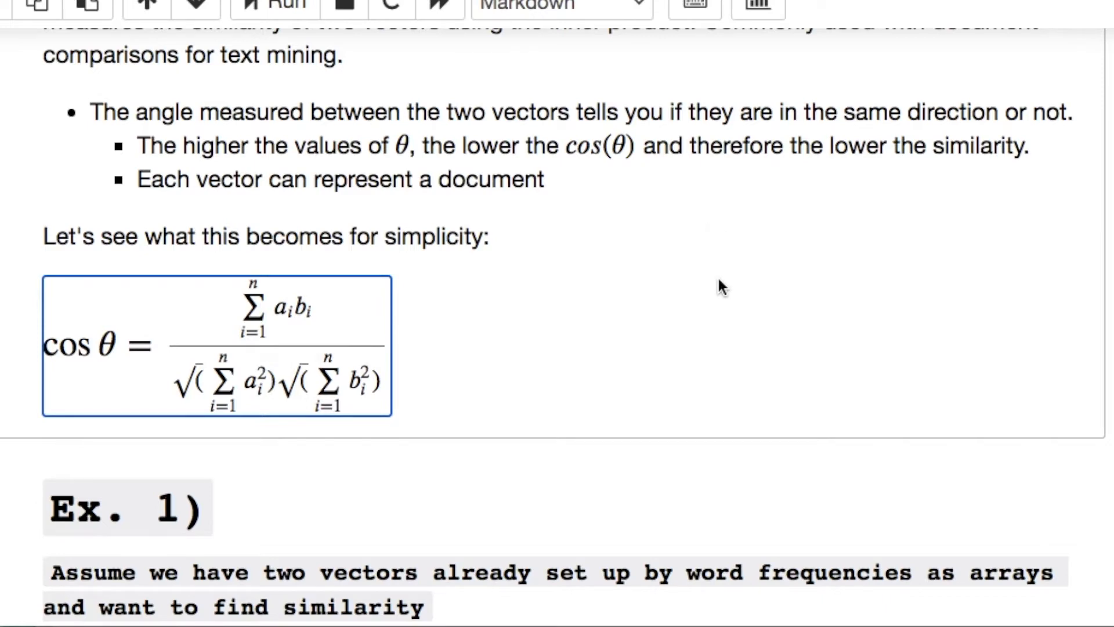
Step: Bring up the Ex. 1 NumPy code comparing arrays A and B, similarity 0.417
scroll(down, 3)
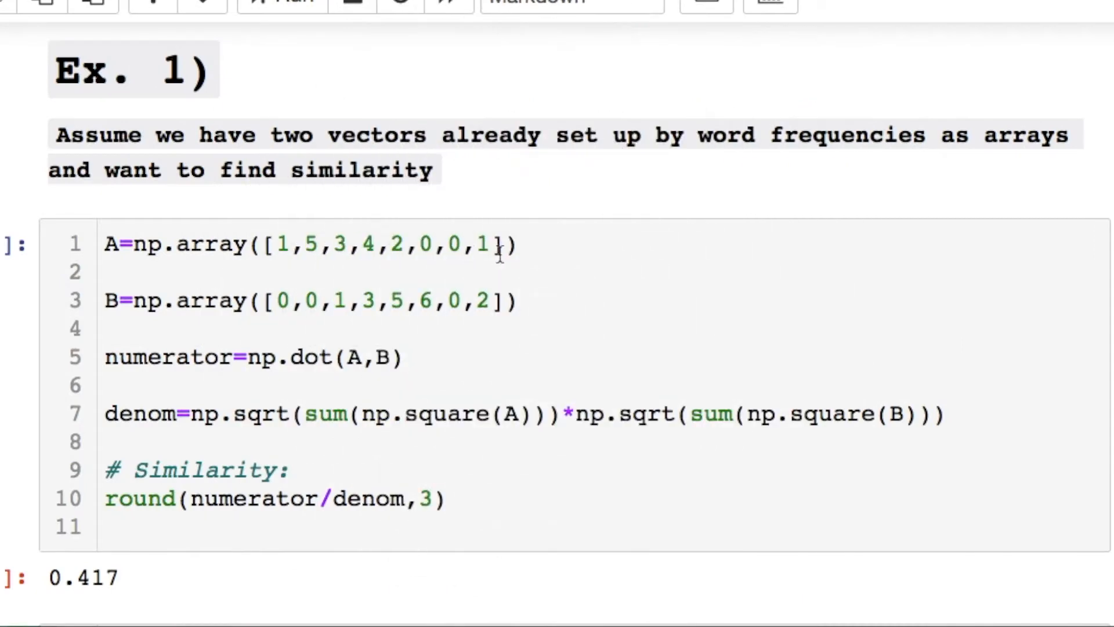
click(519, 301)
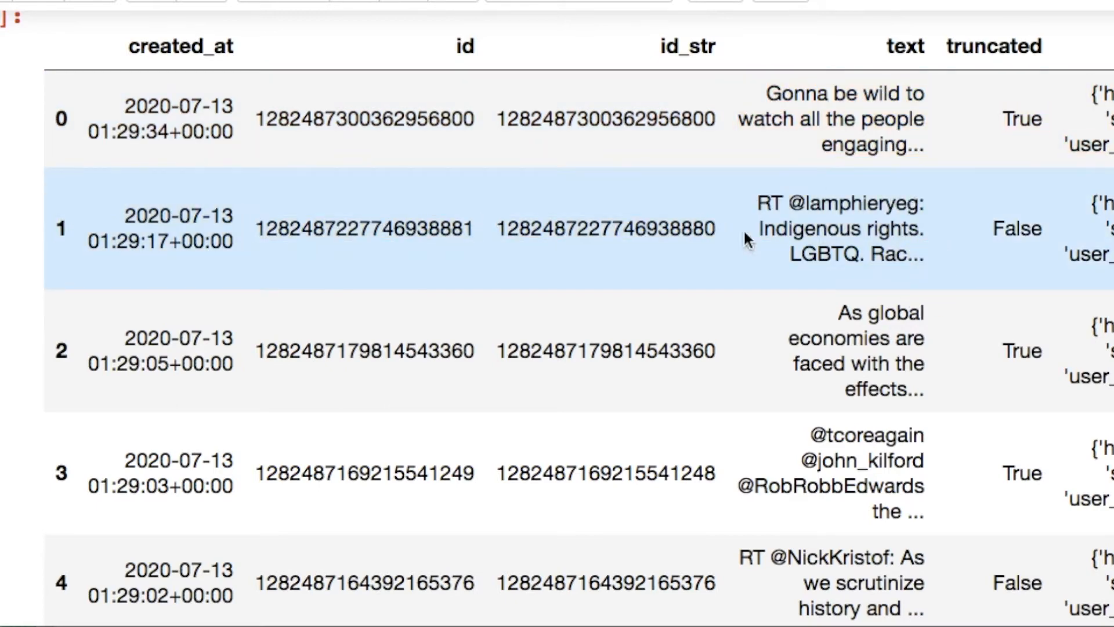
Step: Scroll down to the loaded tweets DataFrame output
scroll(down, 3)
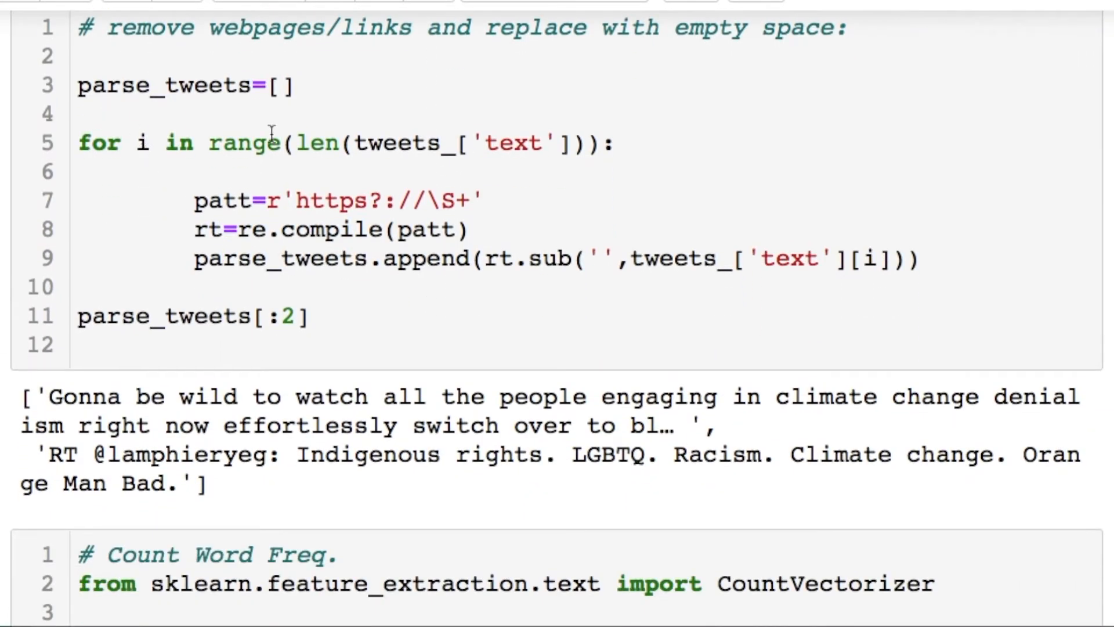
double_click(334, 205)
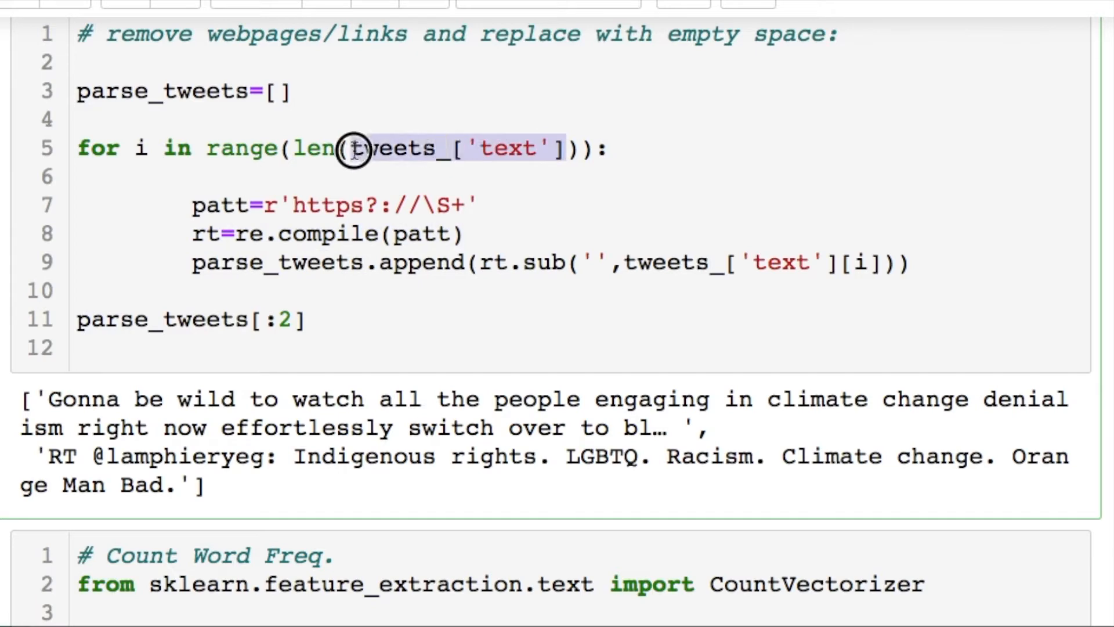
click(353, 148)
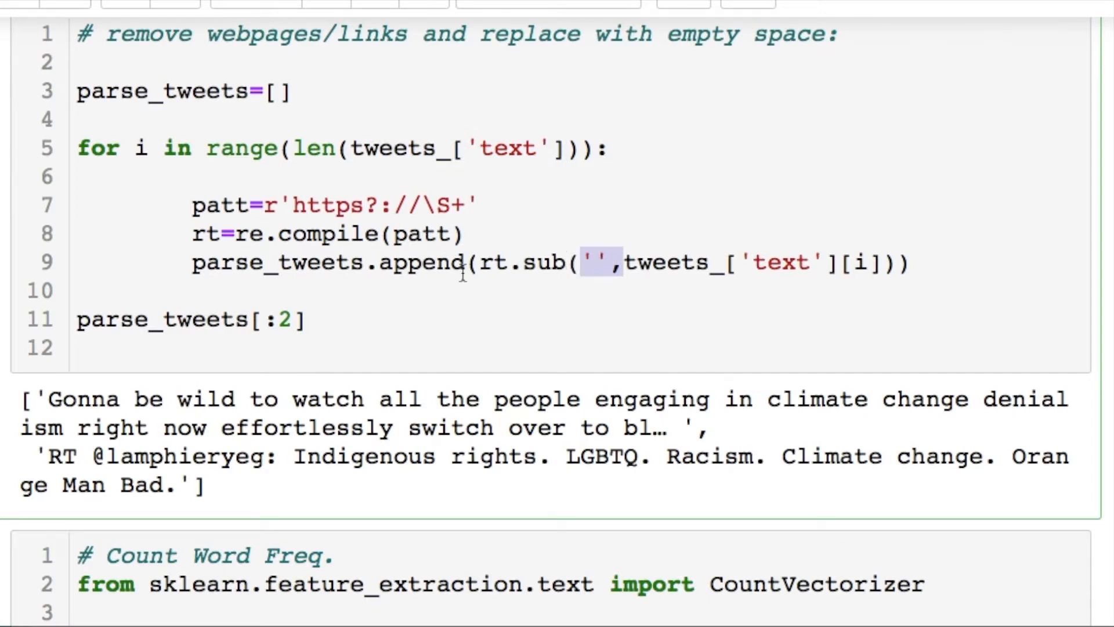
double_click(145, 484)
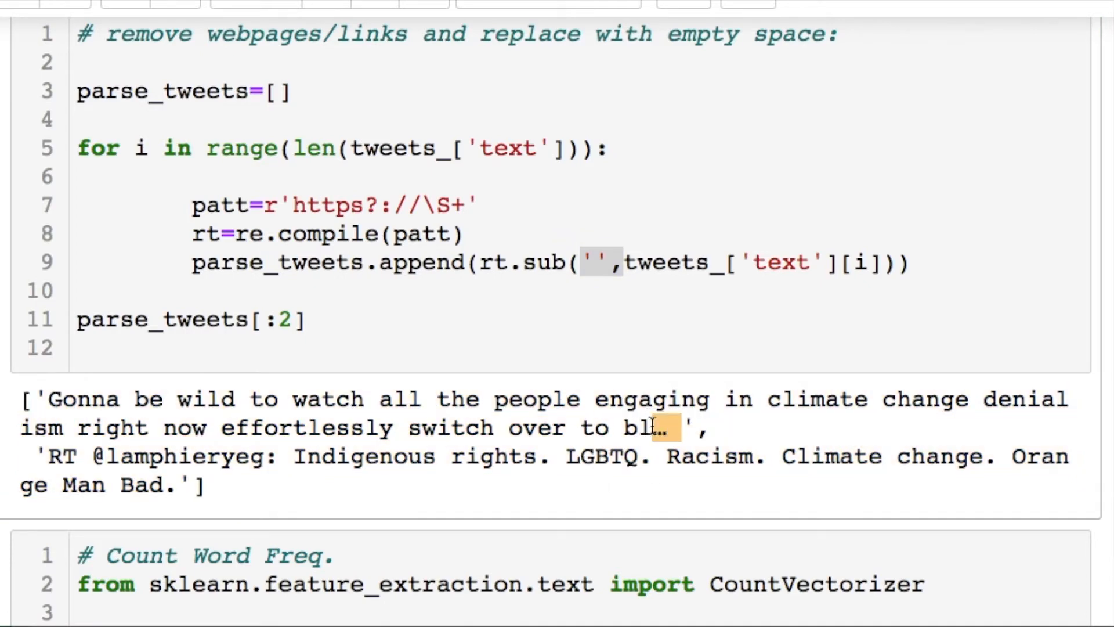
mouse_move(747, 144)
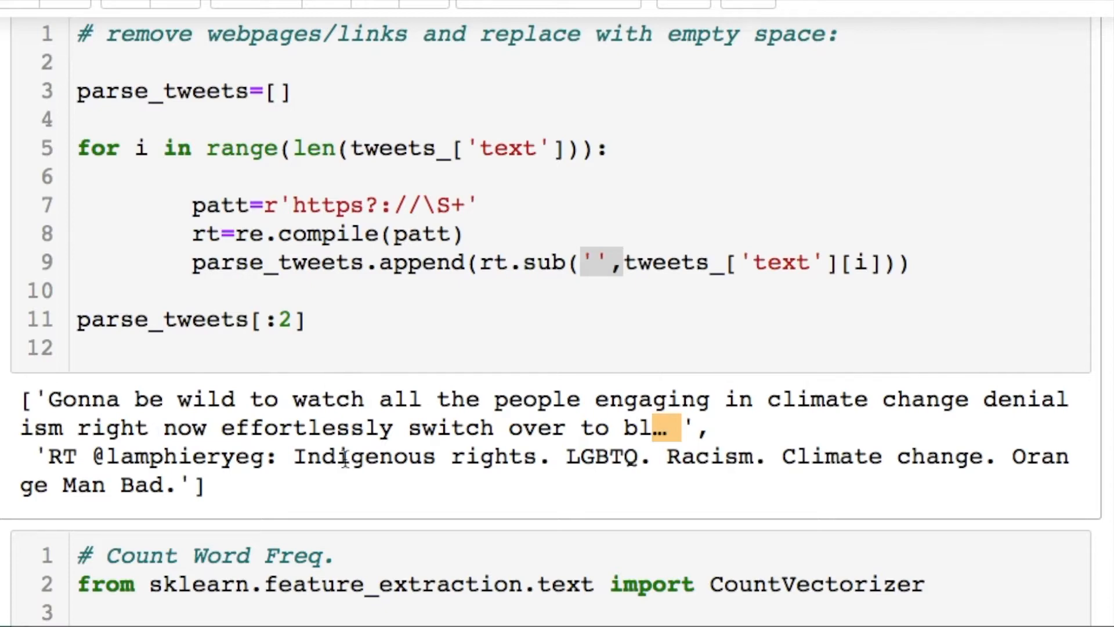
double_click(602, 456)
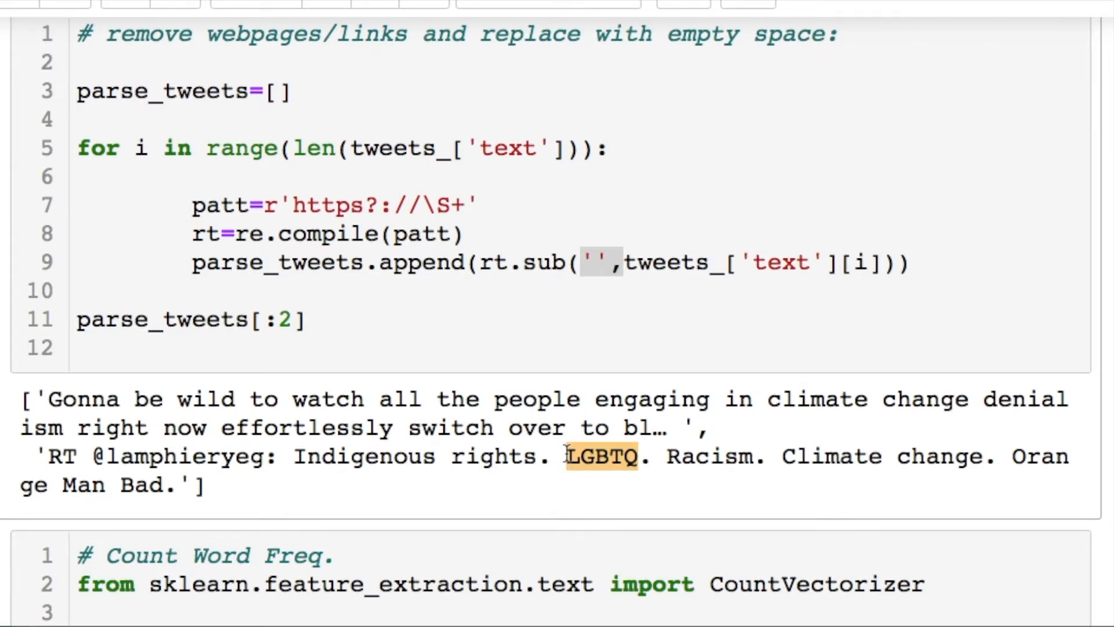
double_click(457, 398)
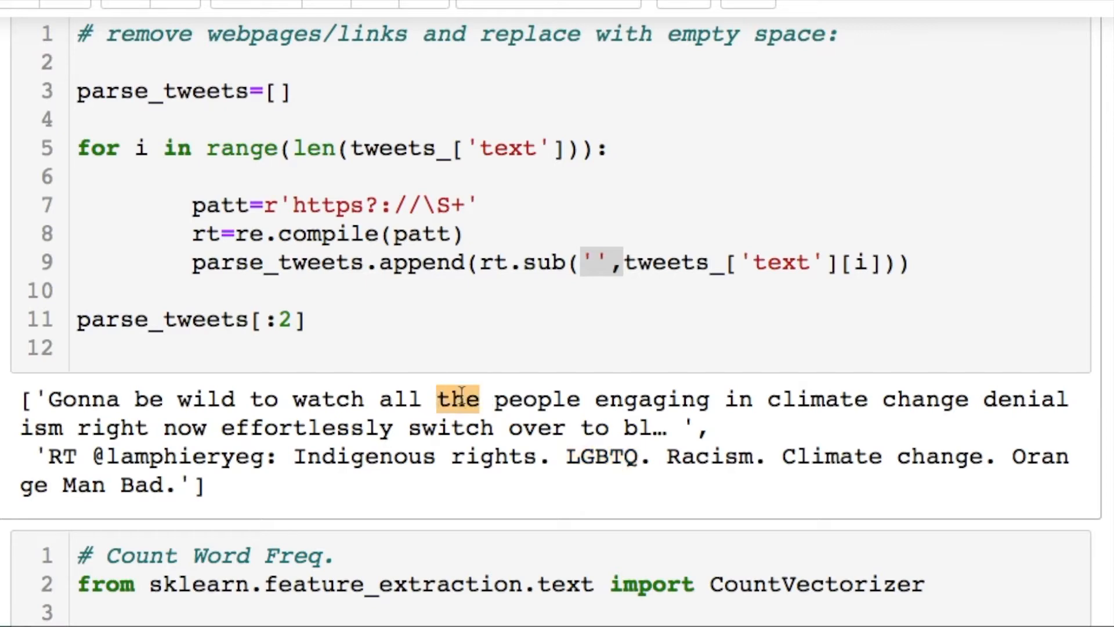
double_click(737, 399)
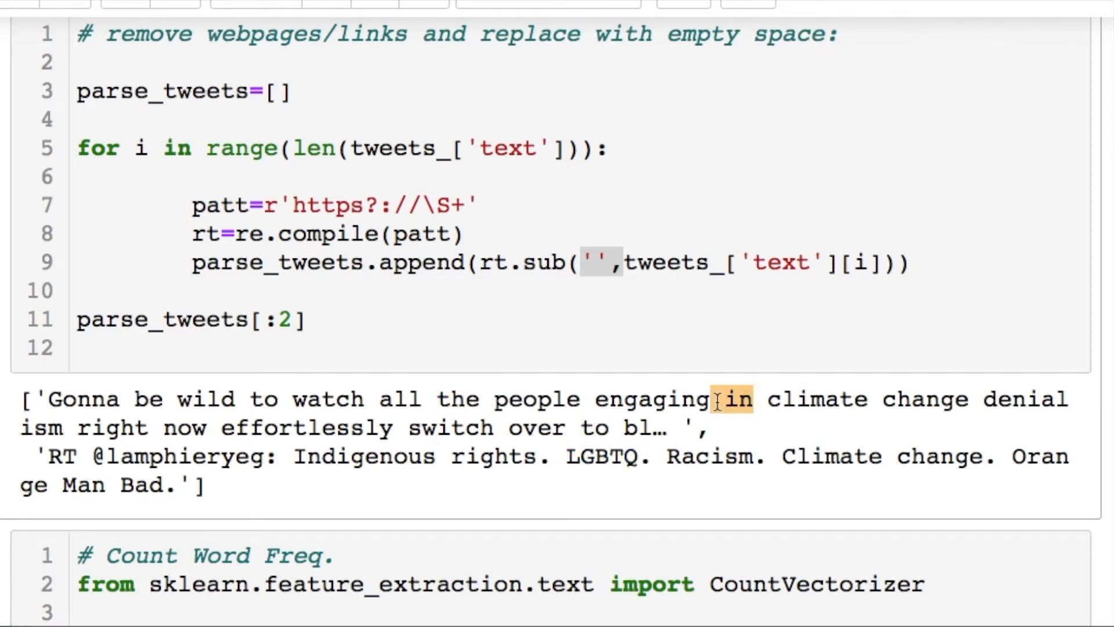
scroll(down, 3)
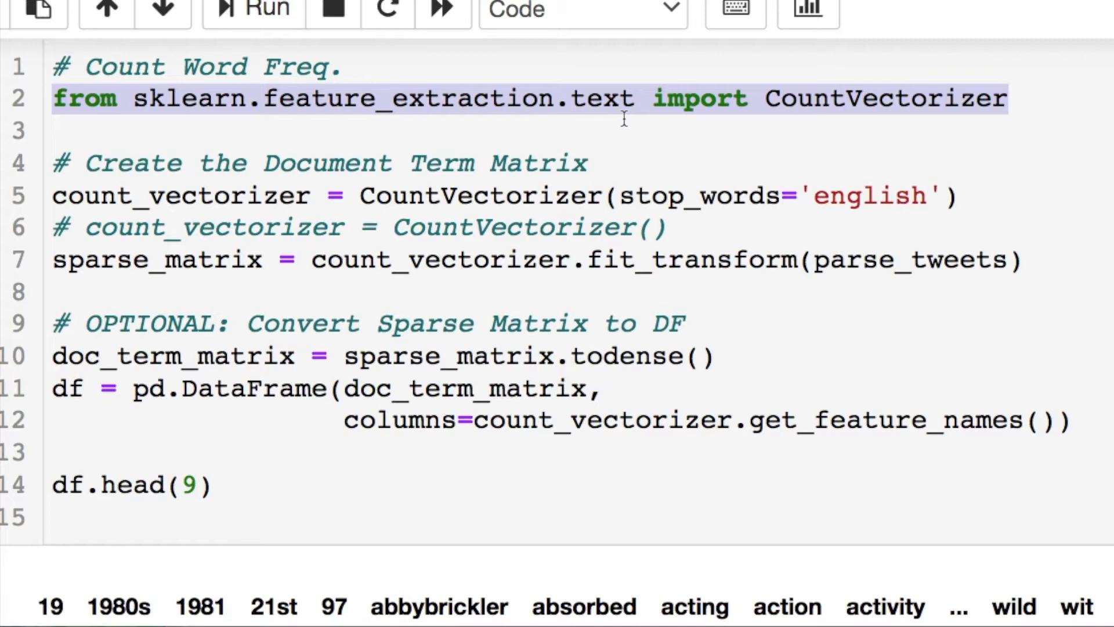
mouse_move(808, 135)
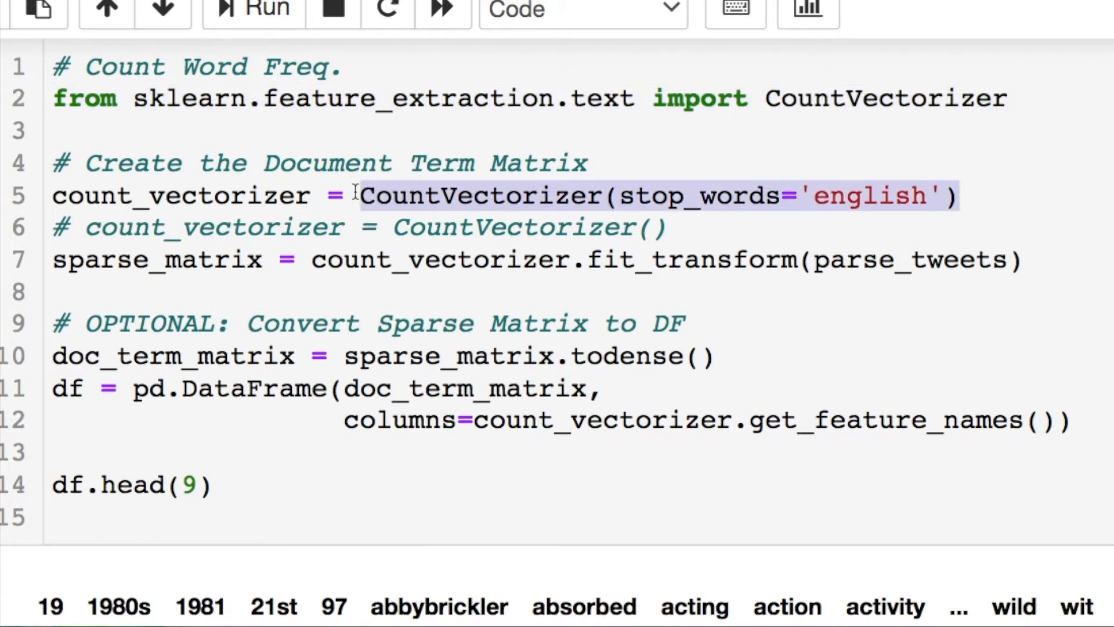
Step: Highlight the doc_term_matrix line and the DataFrame built from it in the CountVectorizer cell
click(608, 260)
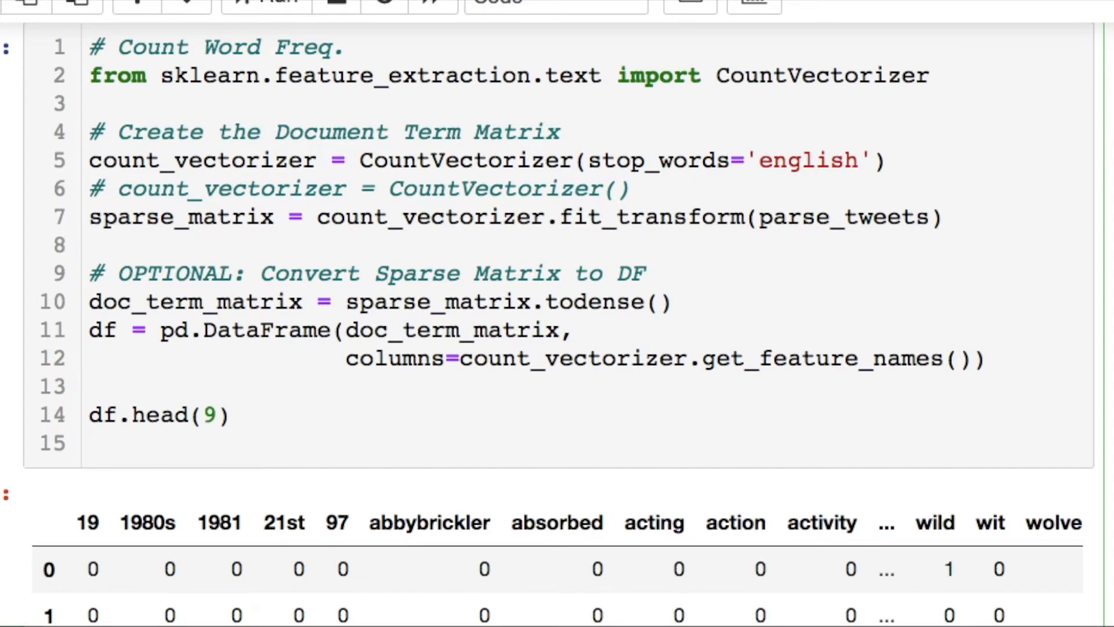
double_click(206, 160)
text(doc_term_matrix)
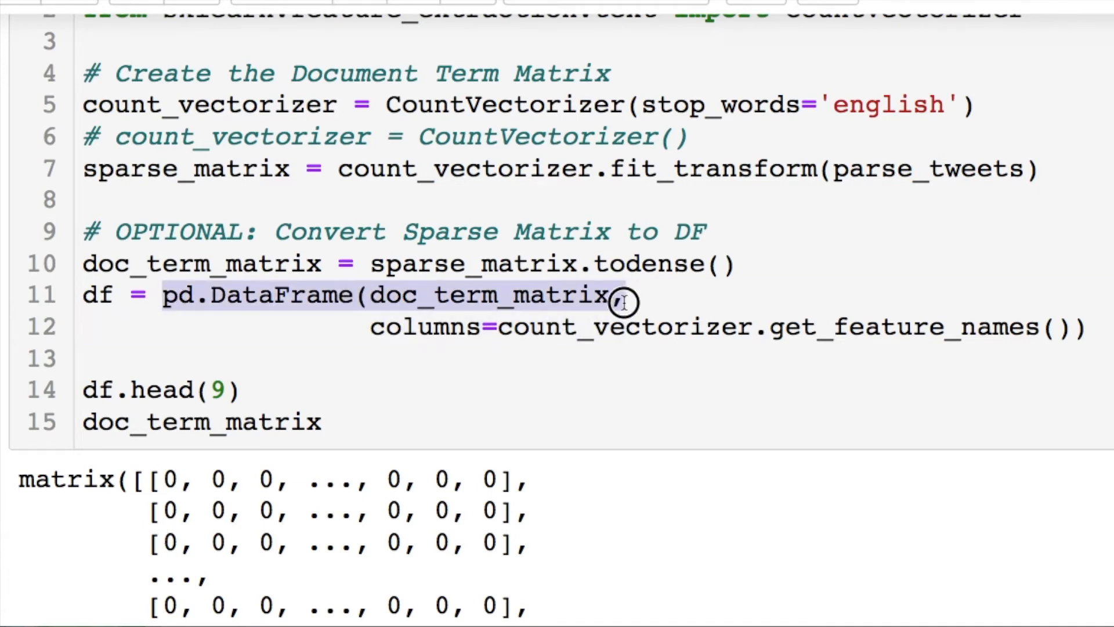
drag(618, 295, 658, 327)
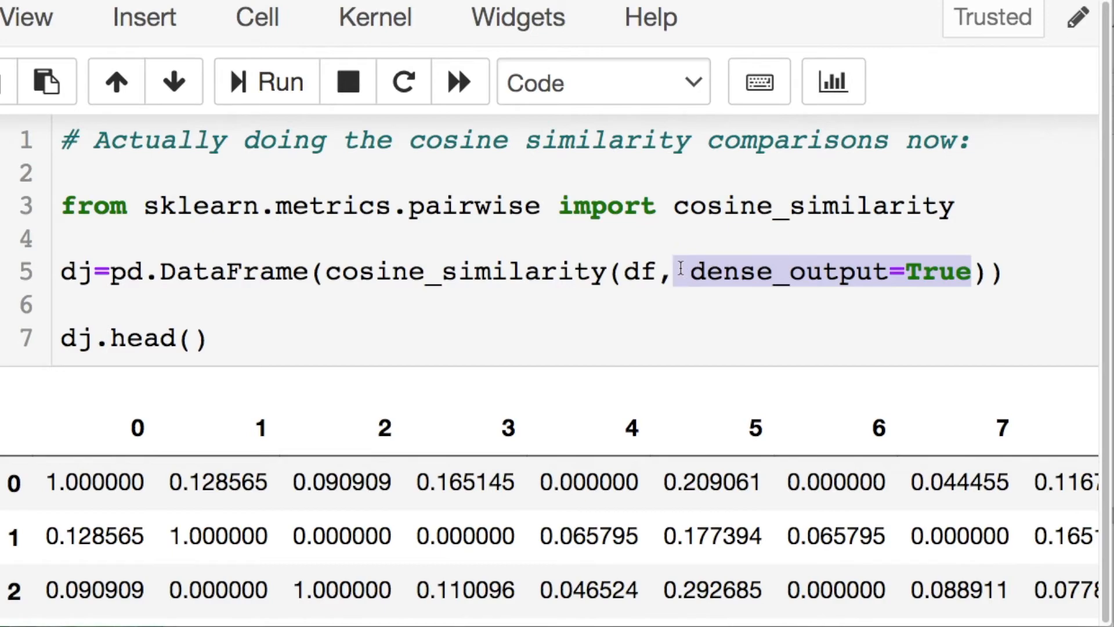
Step: Mark the diagonal 1.000000 self-similarity values for tweets 0 and 2 in the similarity table
scroll(down, 3)
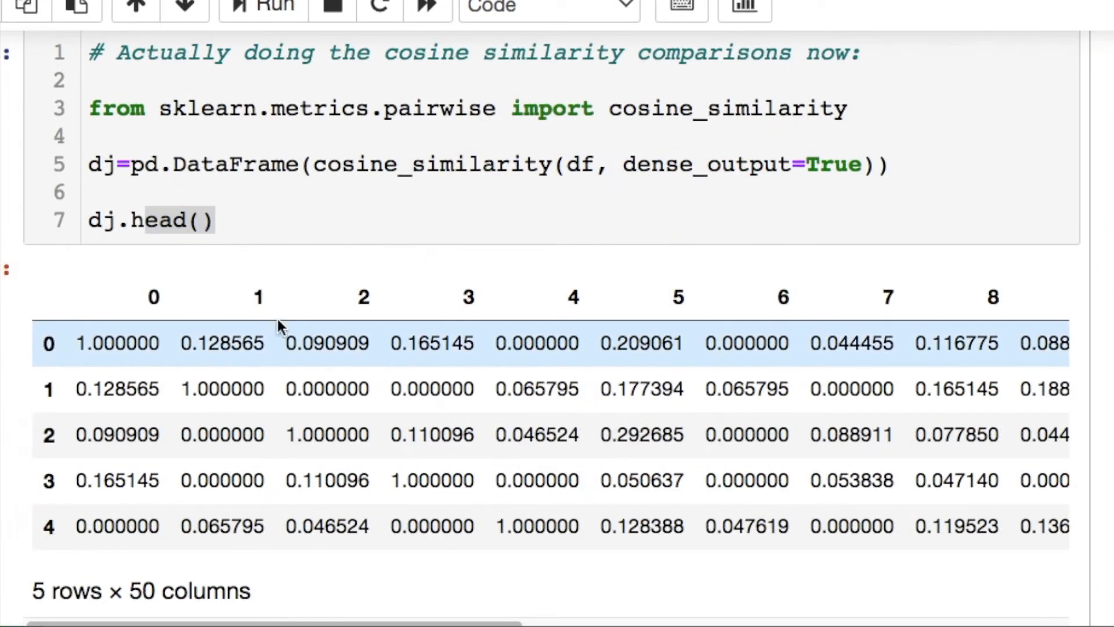
double_click(116, 342)
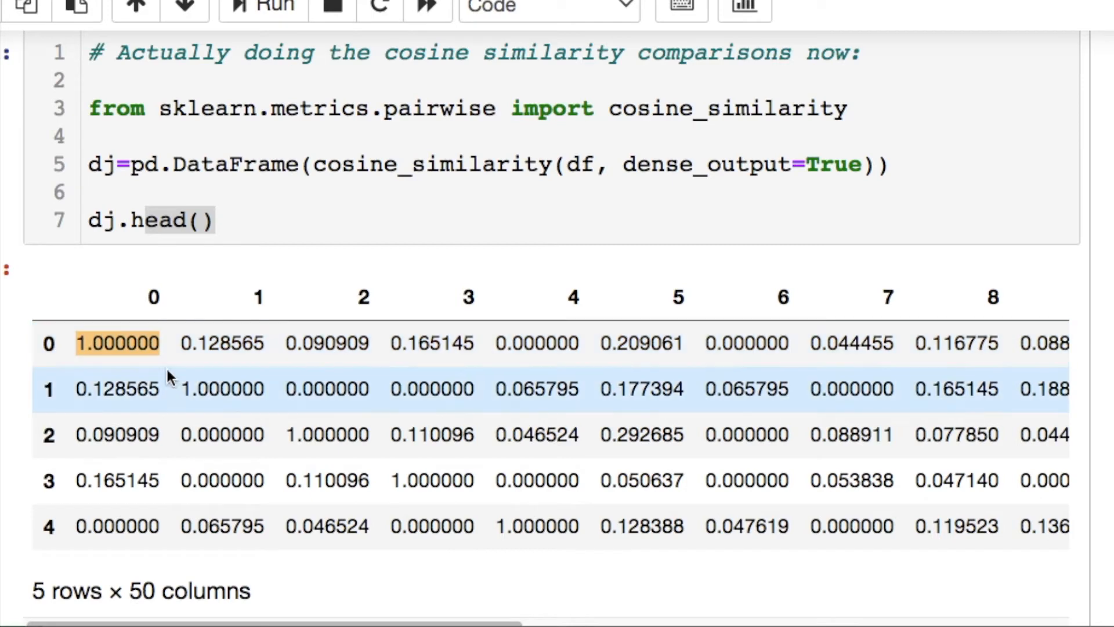
click(325, 435)
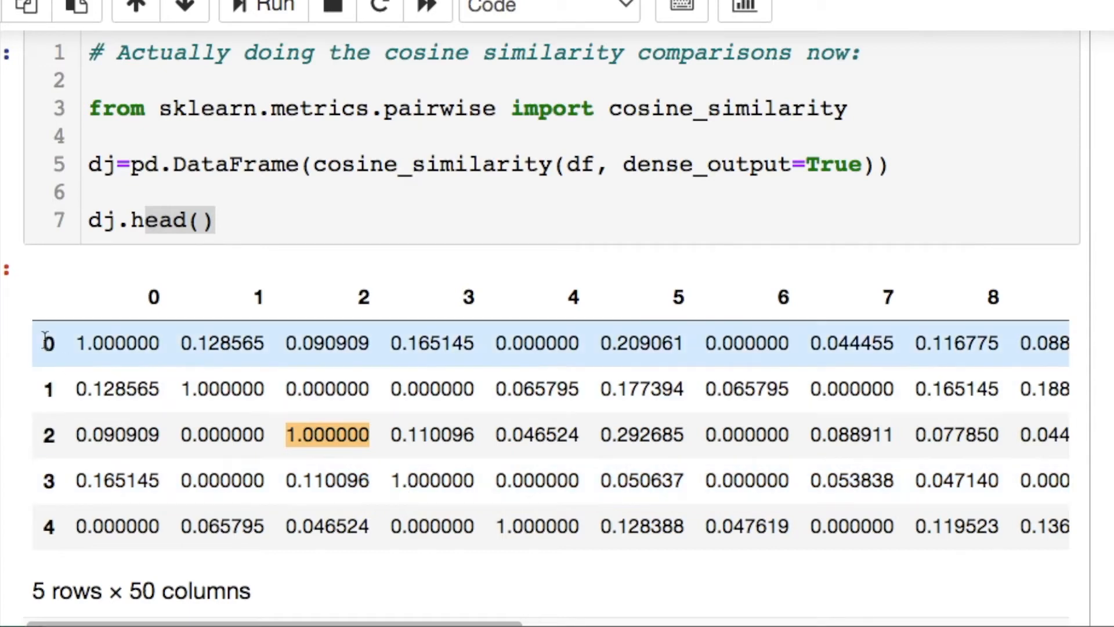
mouse_move(110, 327)
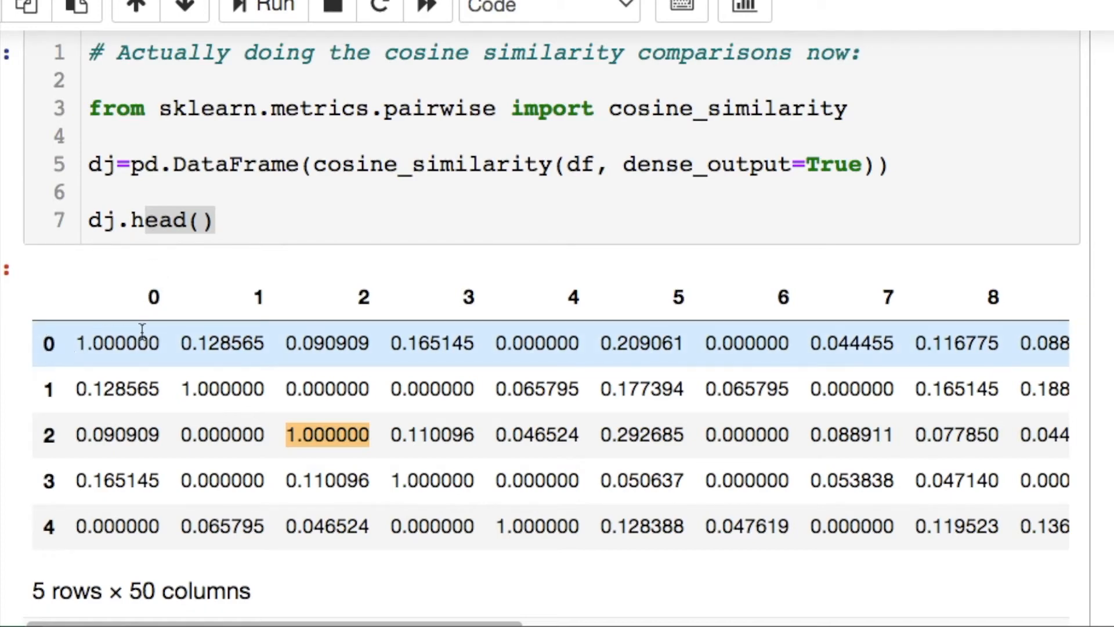
mouse_move(201, 389)
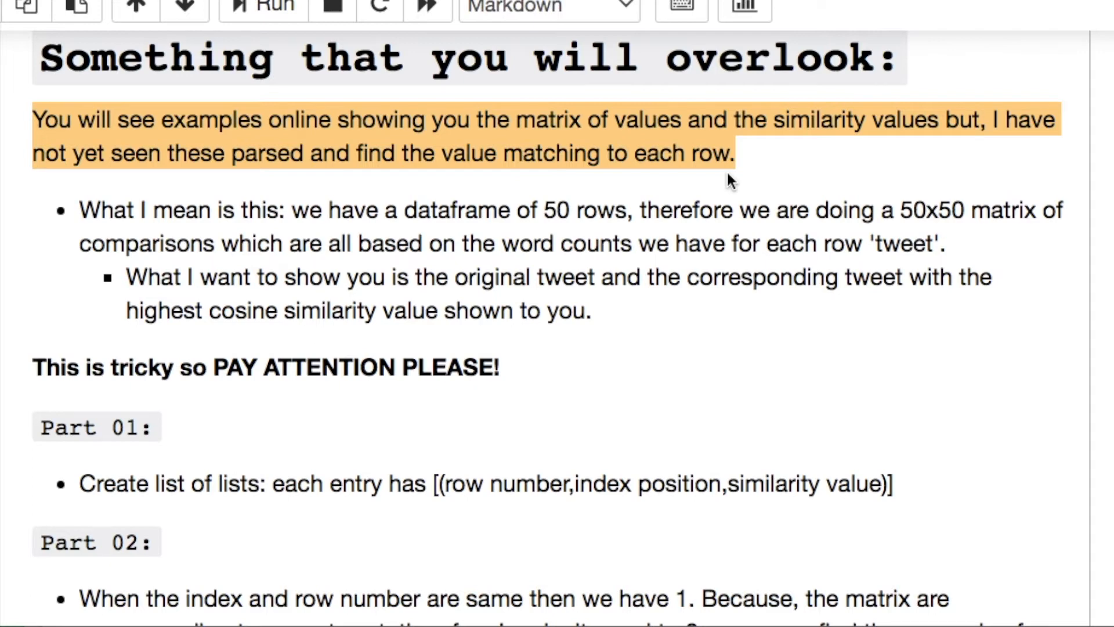
scroll(down, 3)
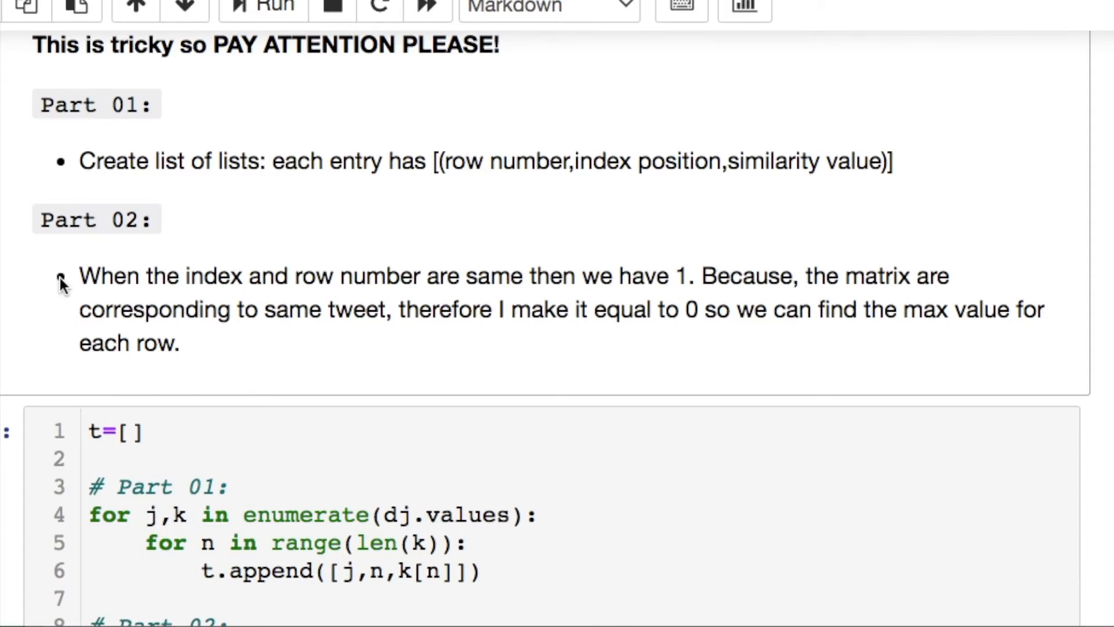
scroll(down, 3)
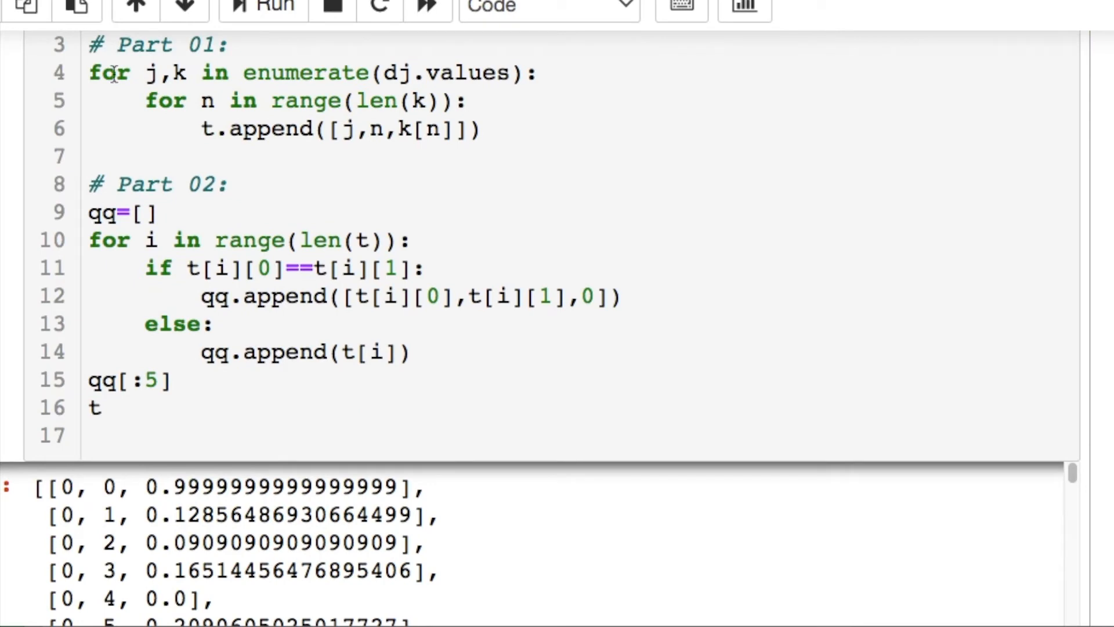
double_click(70, 489)
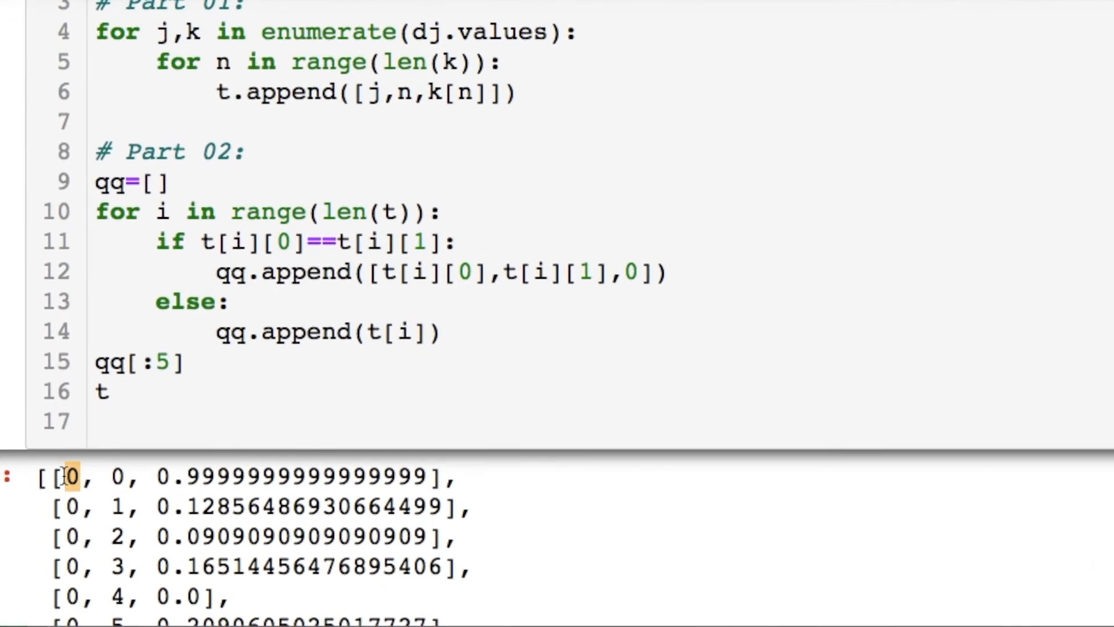
scroll(down, 3)
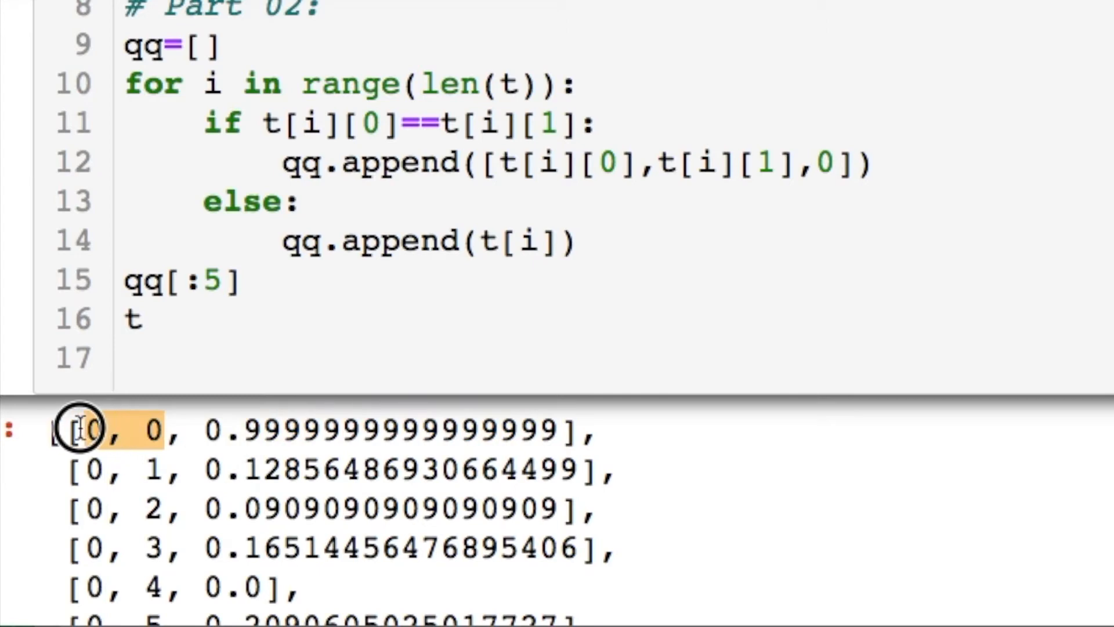
scroll(down, 3)
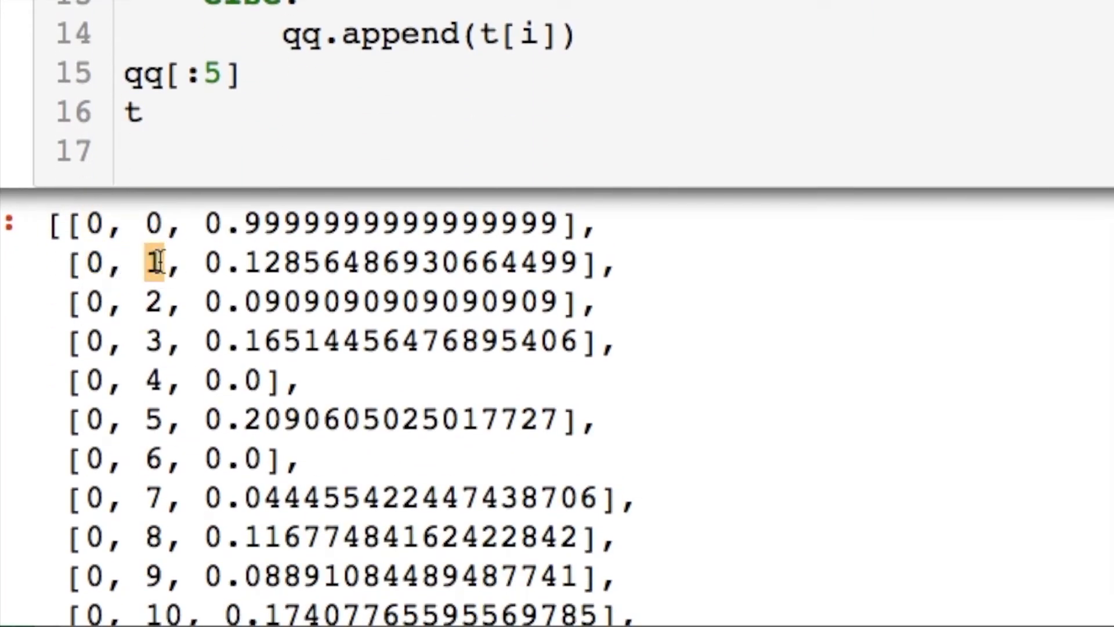
drag(155, 262, 341, 262)
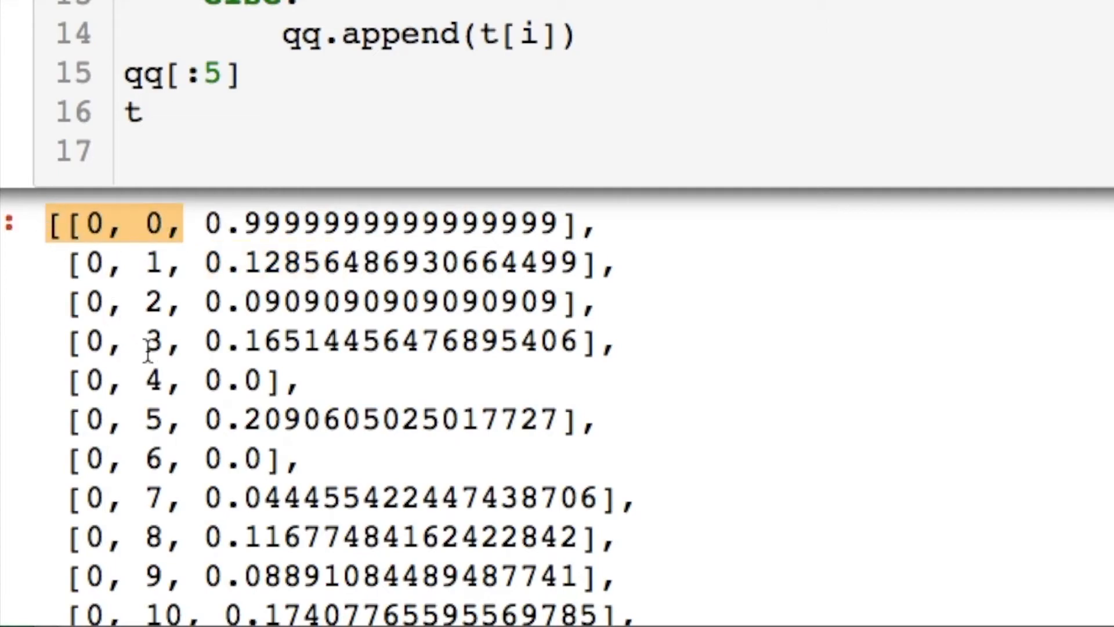
scroll(down, 3)
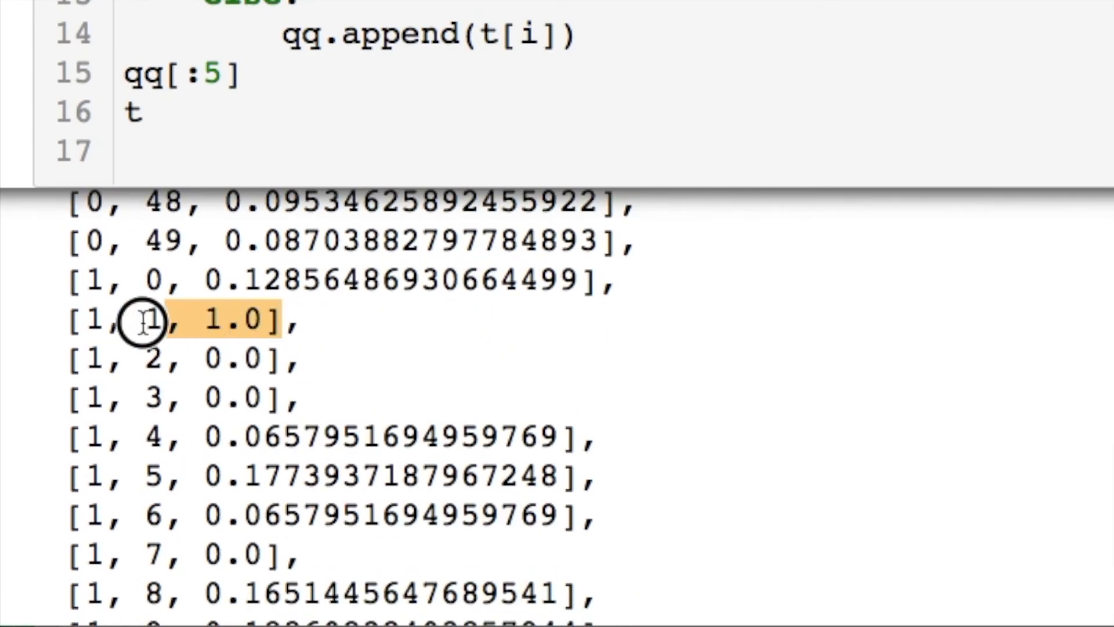
mouse_move(267, 305)
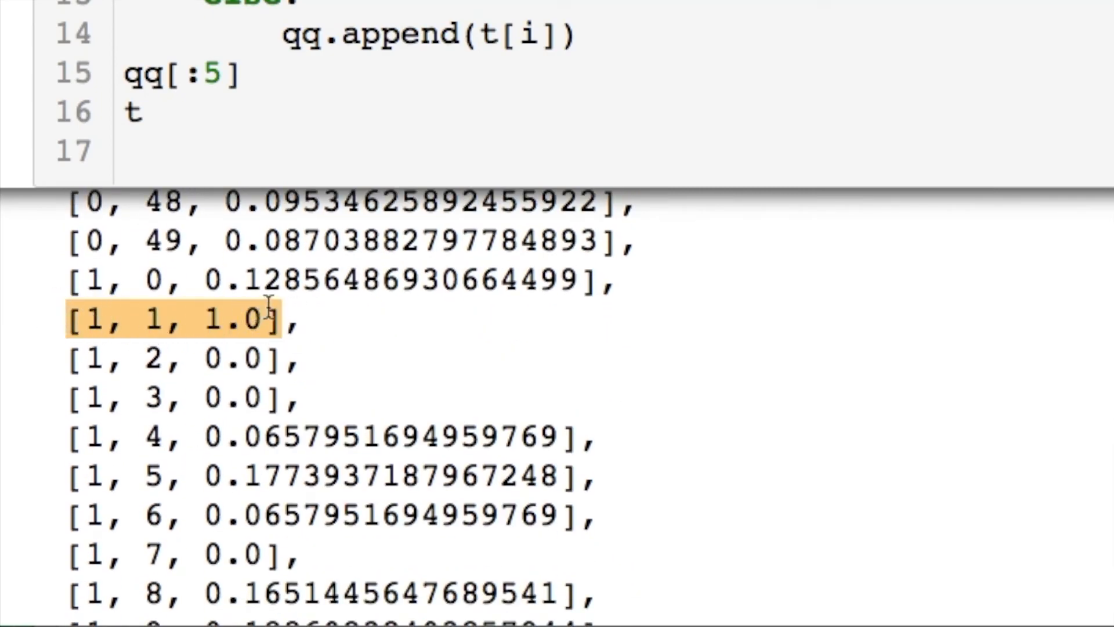
mouse_move(267, 318)
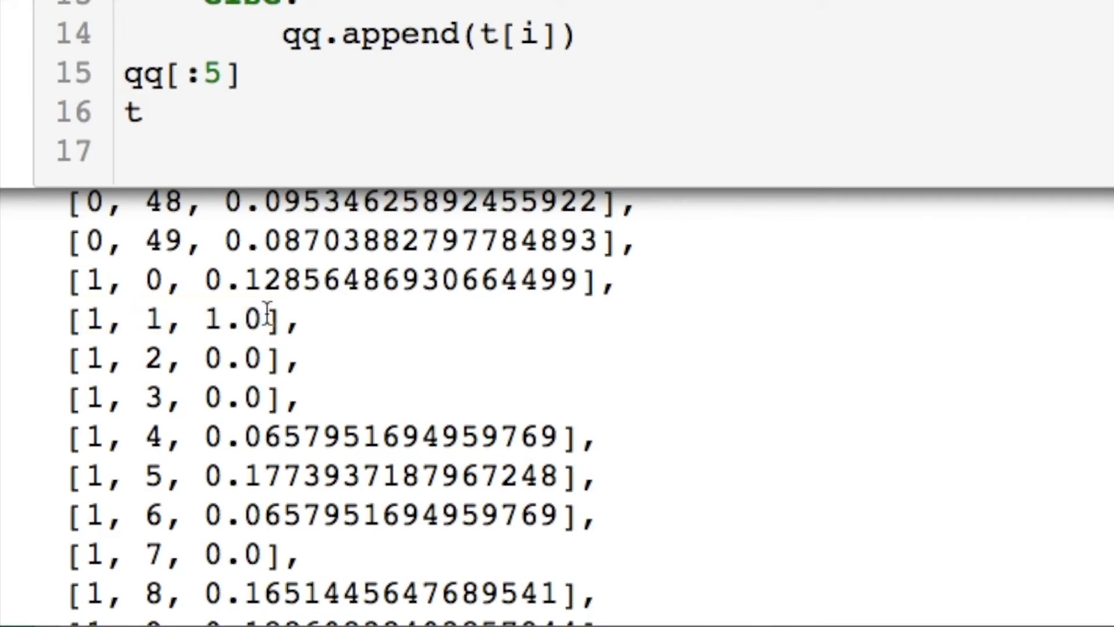
double_click(241, 319)
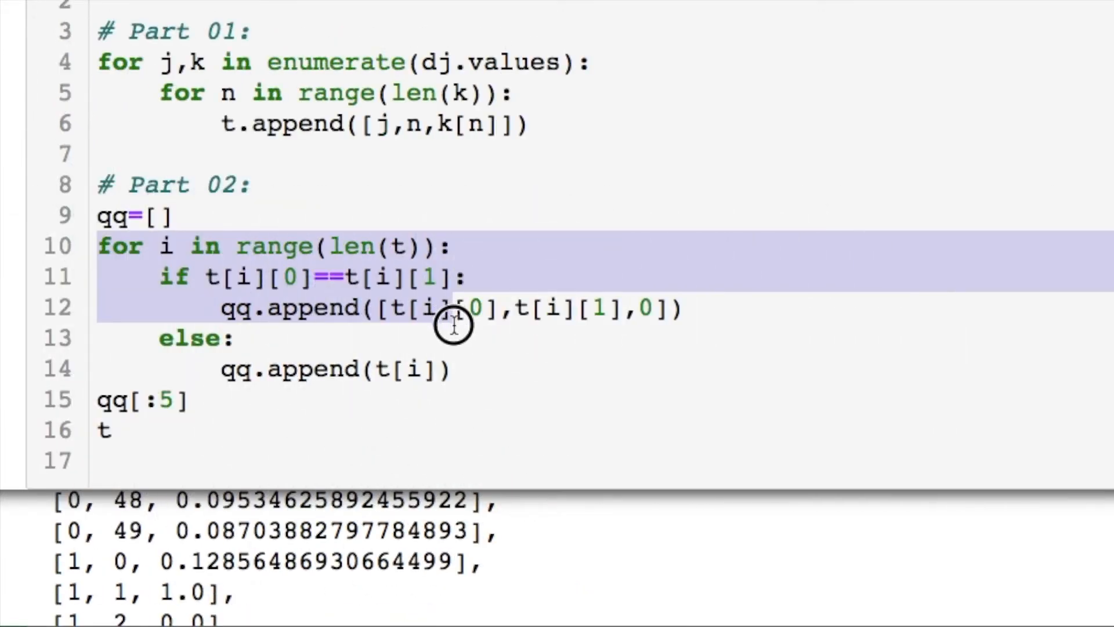
Step: Highlight the zeroed self-match entry [0, 0, 0] and view the qq[:5] output
click(444, 276)
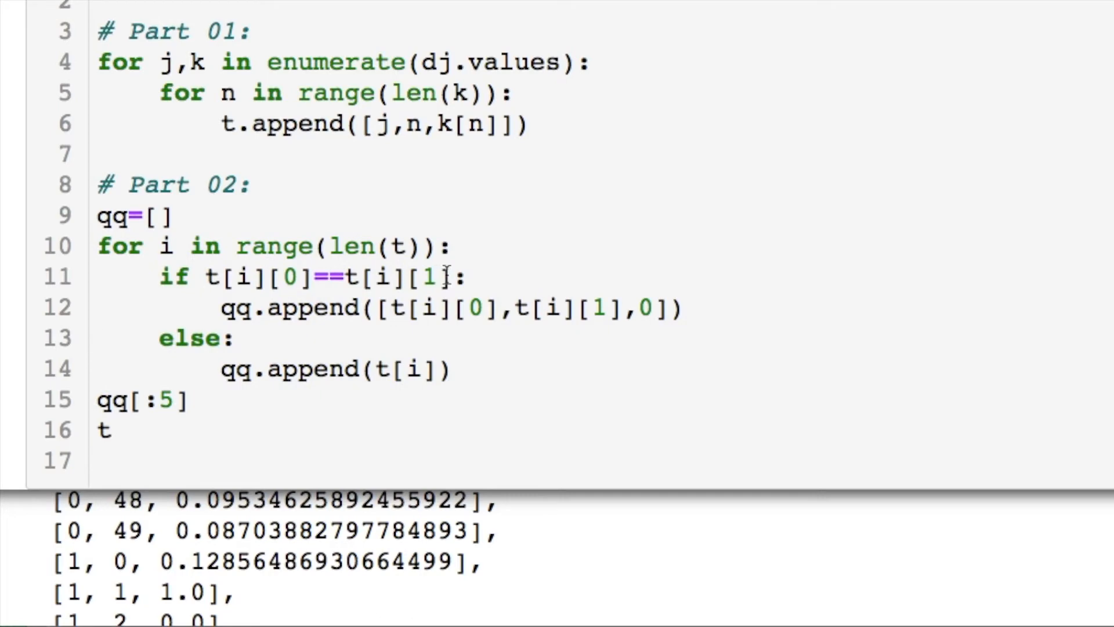
drag(205, 276, 447, 276)
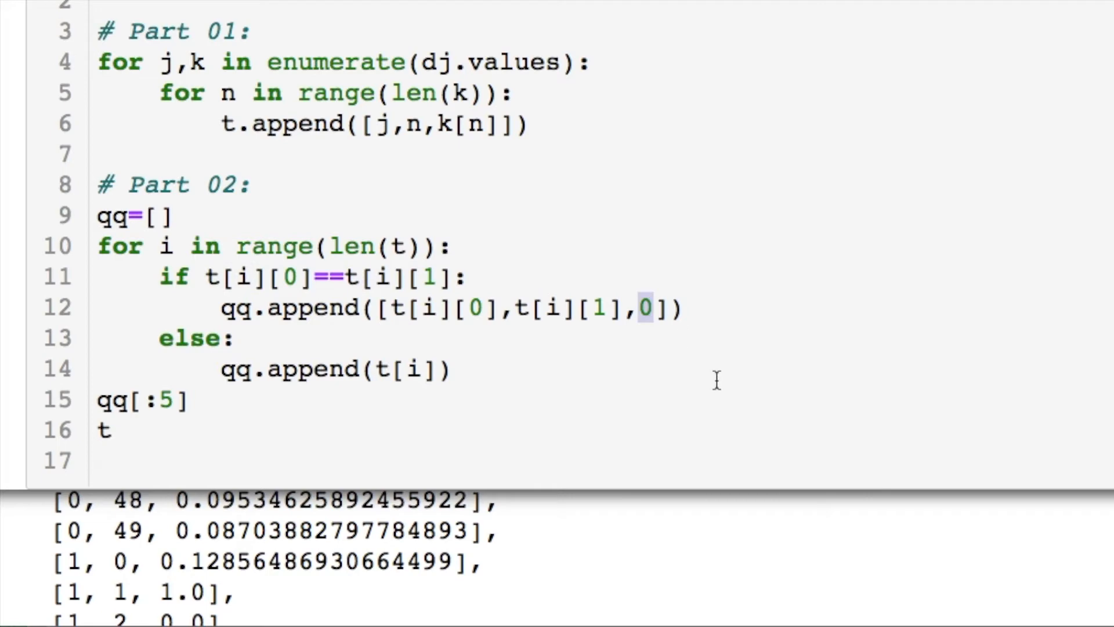
mouse_move(588, 300)
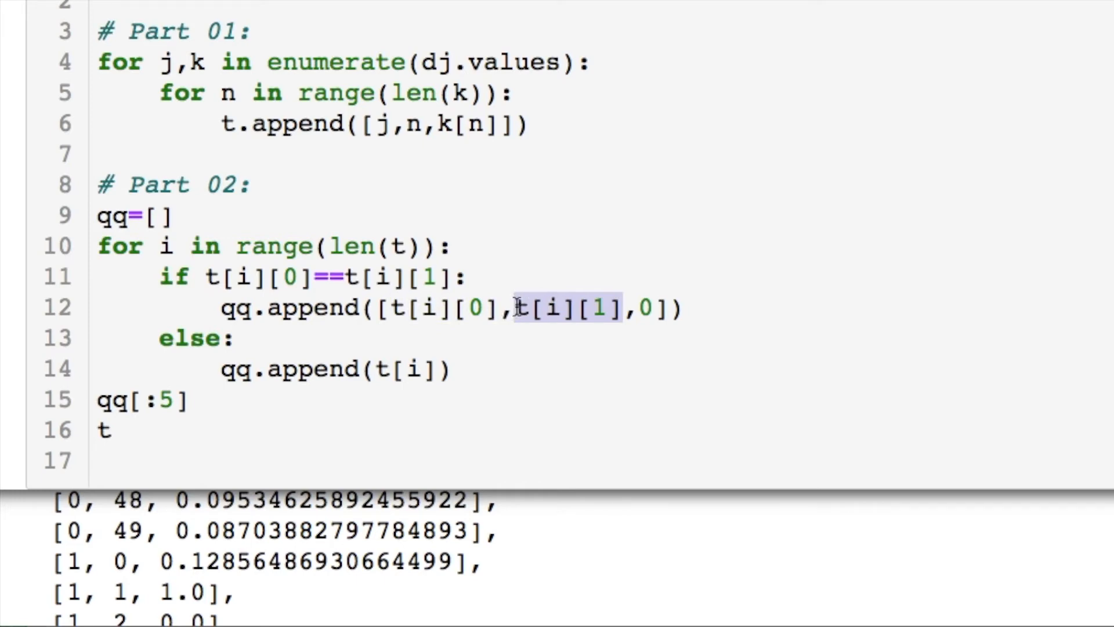
mouse_move(458, 370)
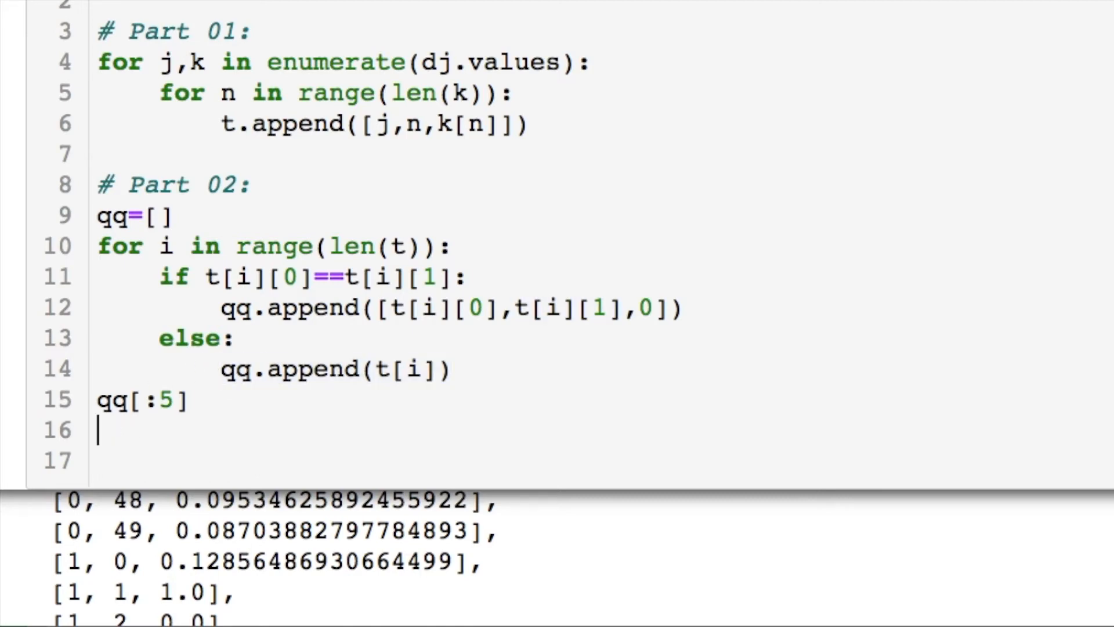
scroll(down, 3)
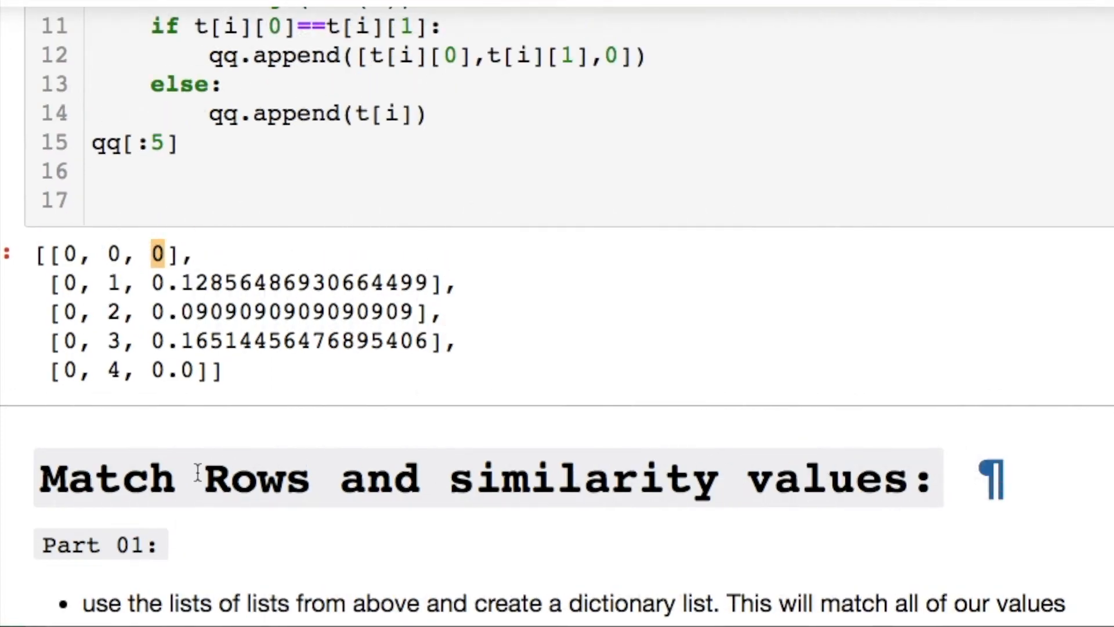
scroll(down, 3)
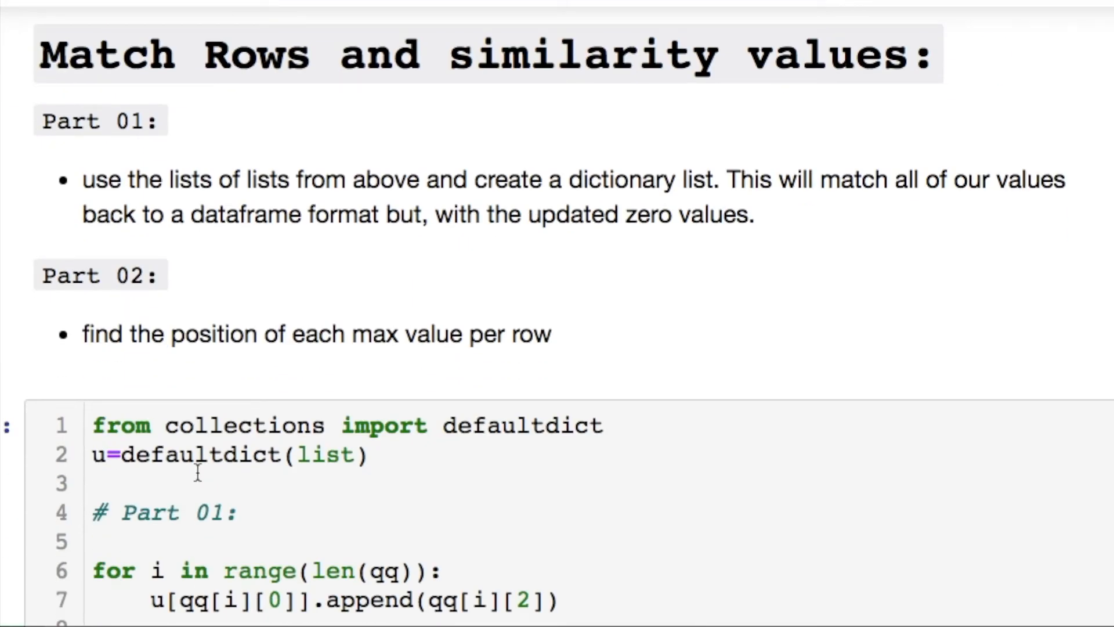
scroll(down, 3)
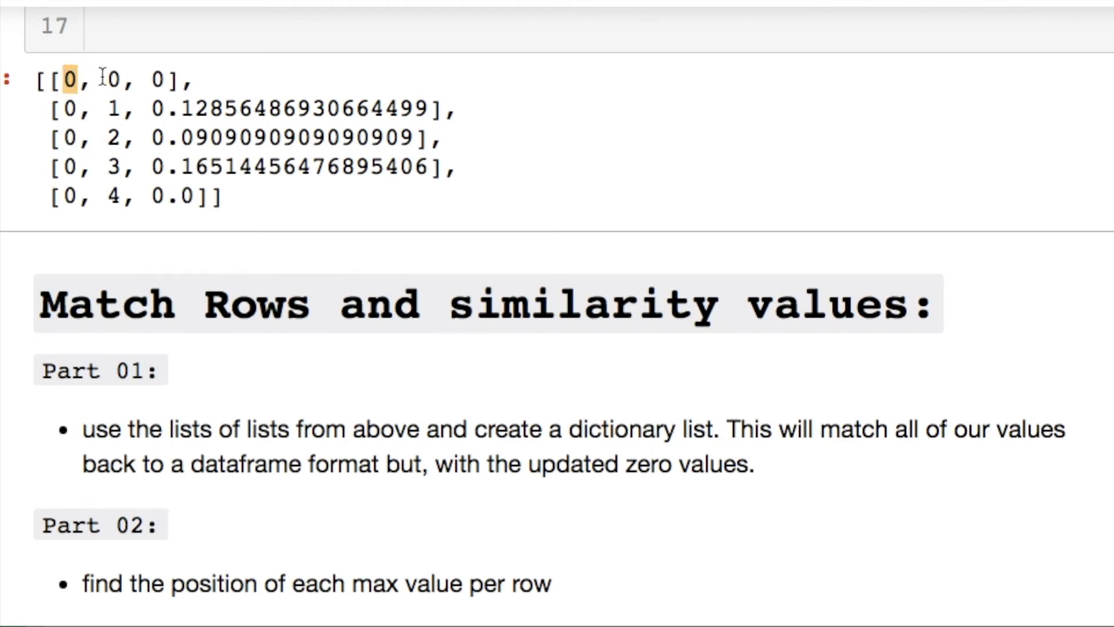
double_click(164, 79)
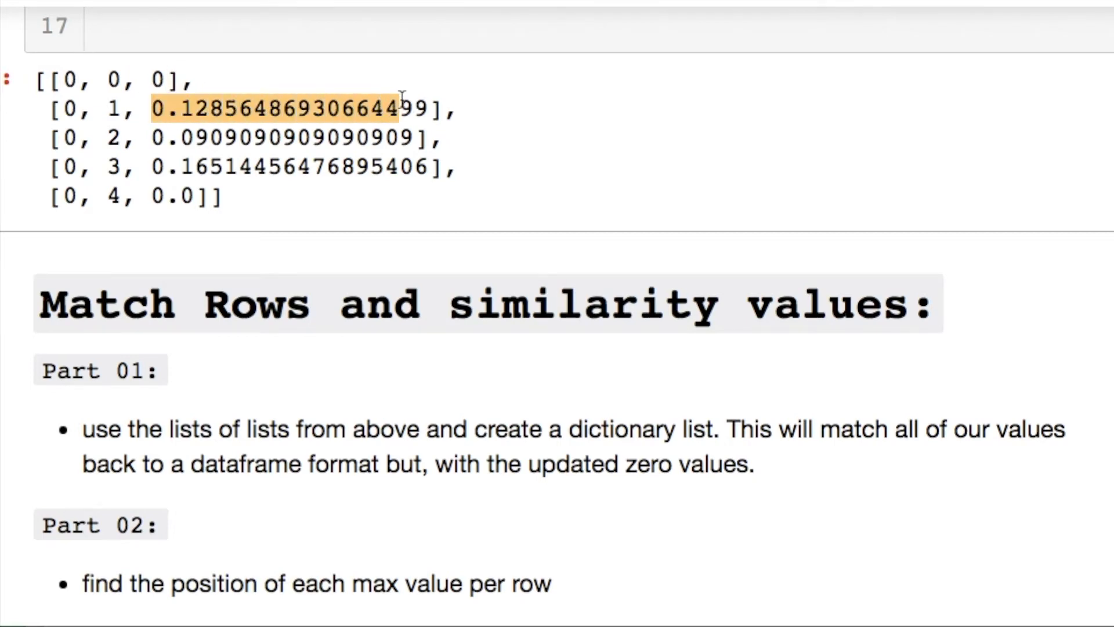
scroll(down, 3)
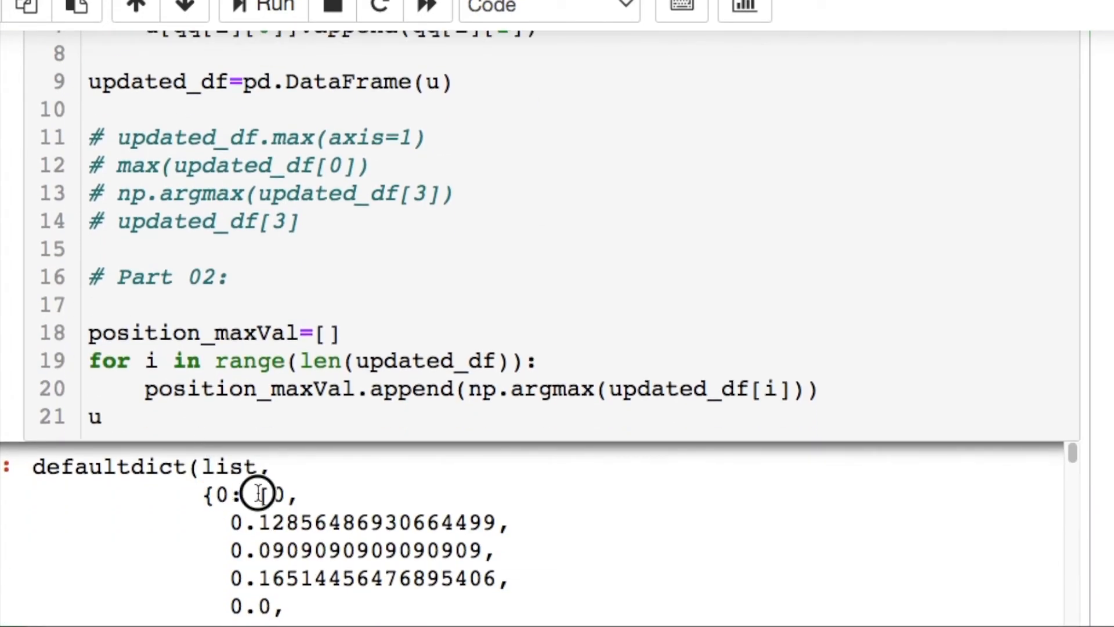
Step: Replace the trailing u line, add position_maxVal, and highlight its first index 39
drag(273, 494, 273, 551)
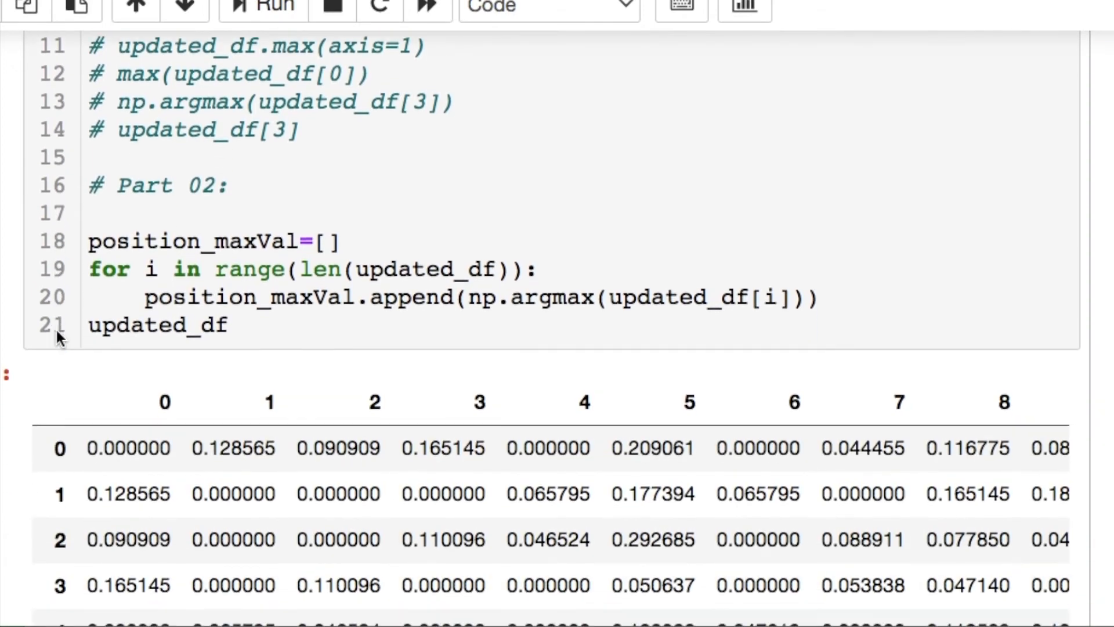
scroll(down, 3)
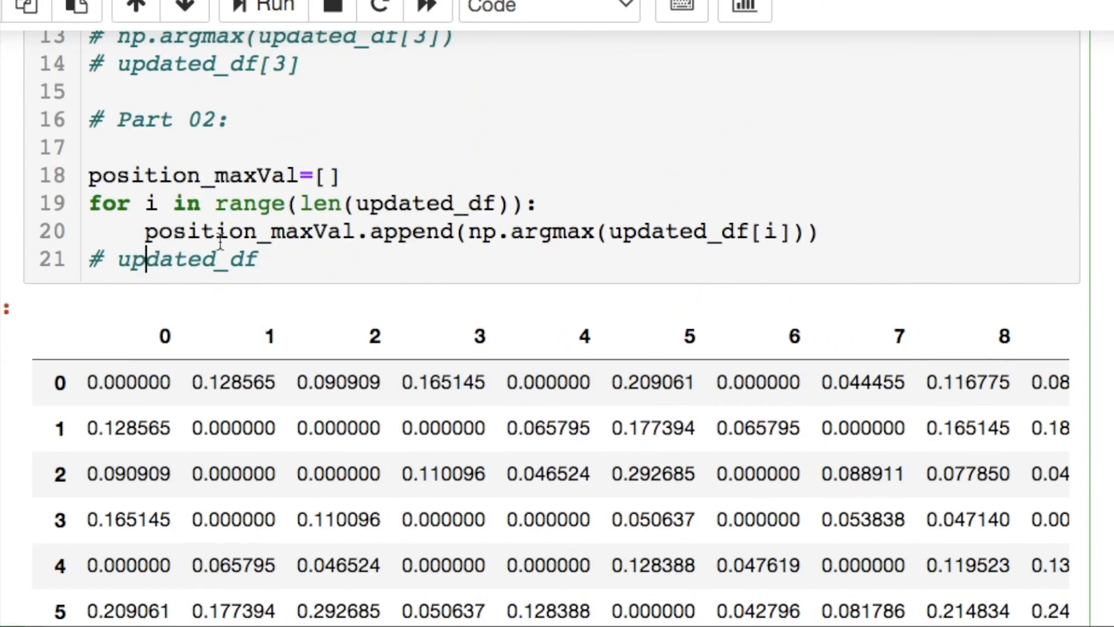
mouse_move(757, 217)
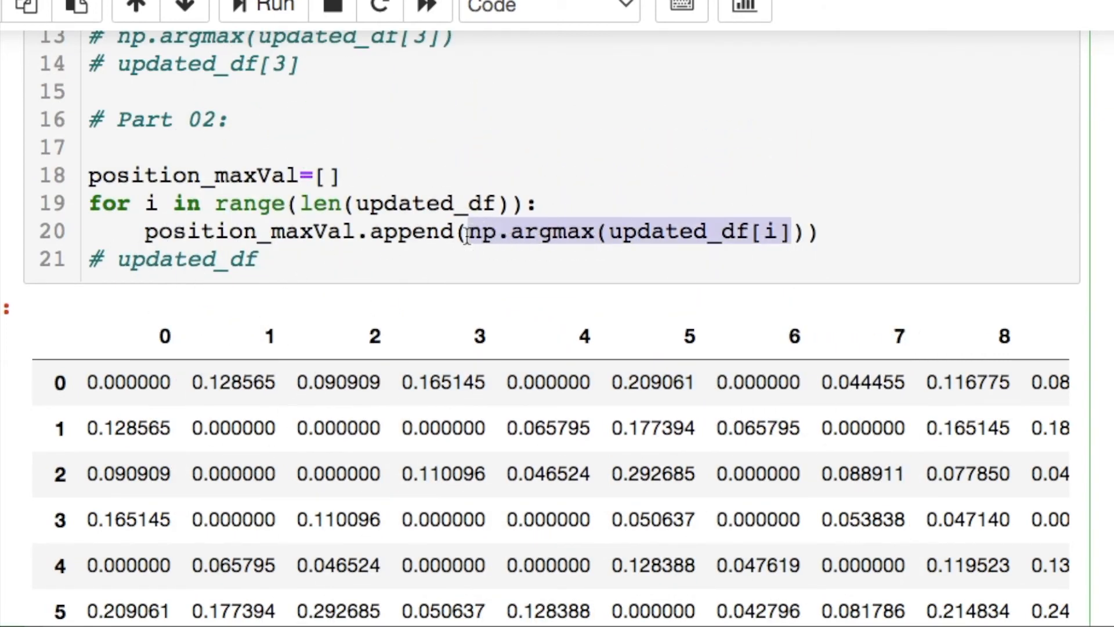
click(354, 232)
text(position_maxVal)
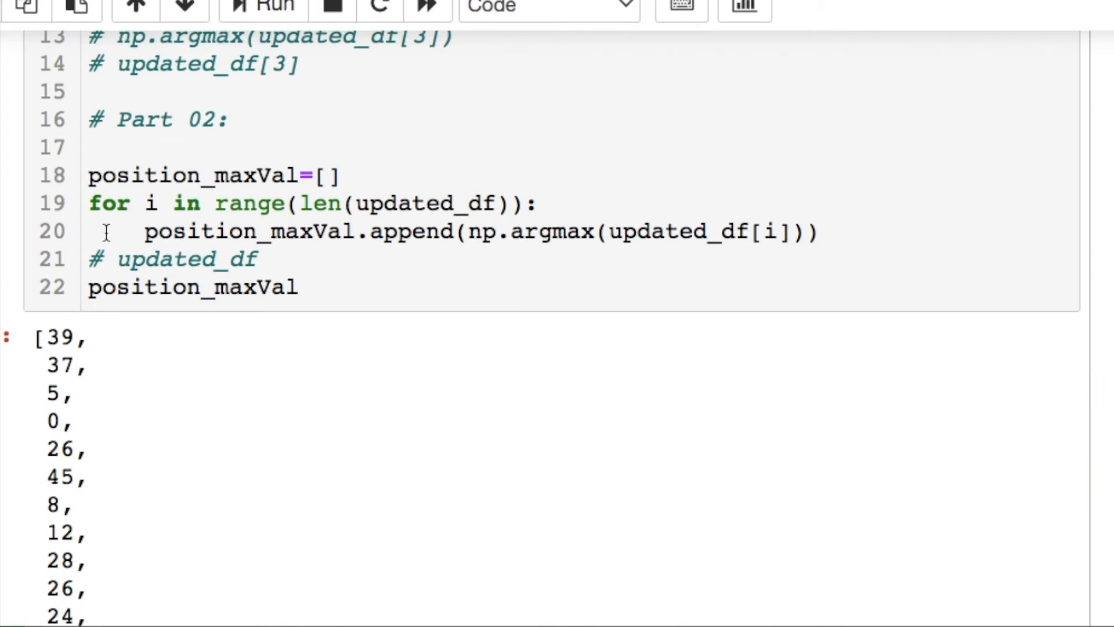
scroll(down, 3)
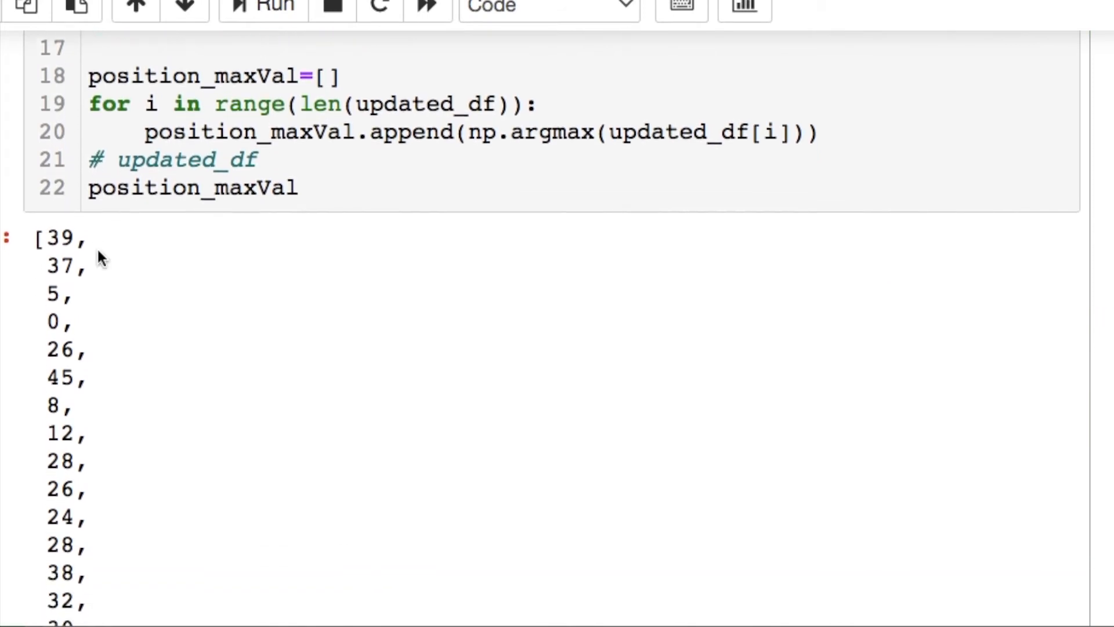
double_click(61, 237)
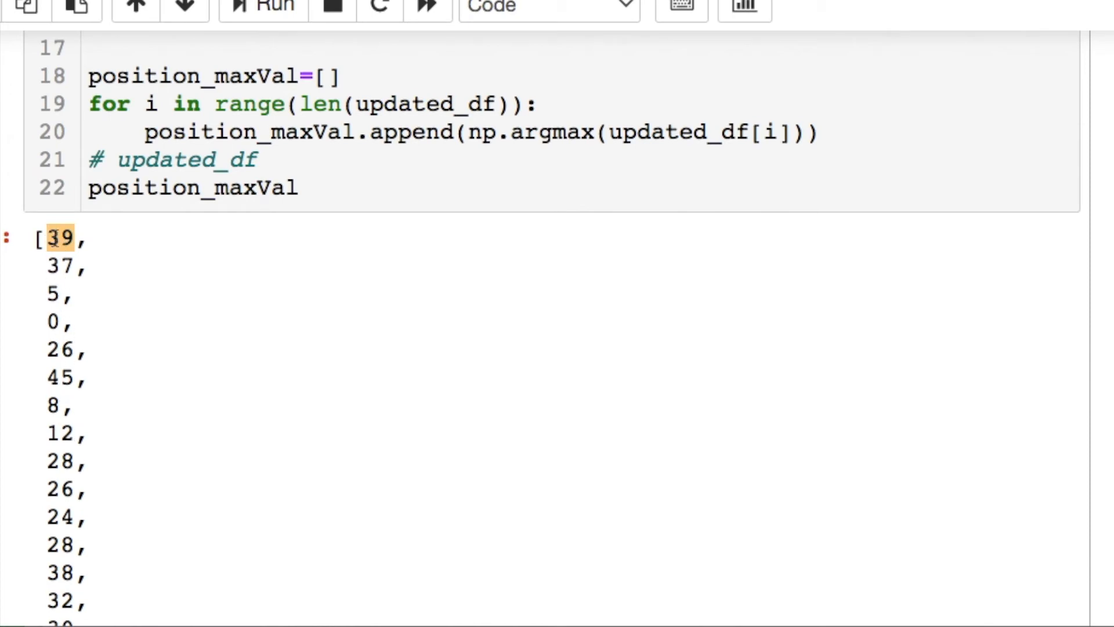
mouse_move(71, 430)
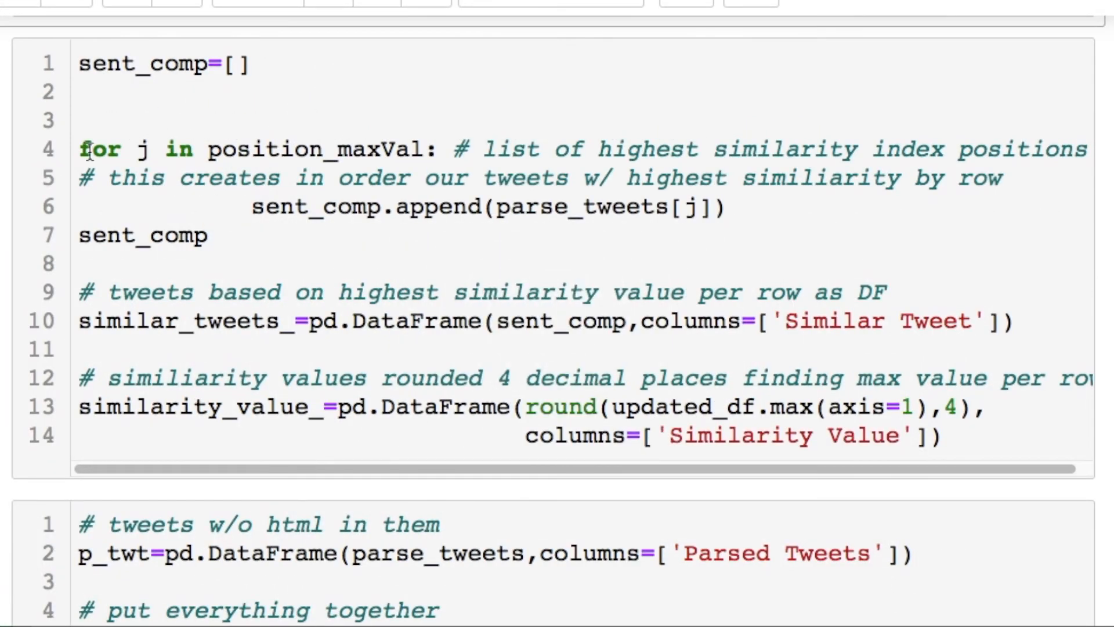
Step: Add a '# similarity_value_' line after the similarity_value_ DataFrame
double_click(316, 149)
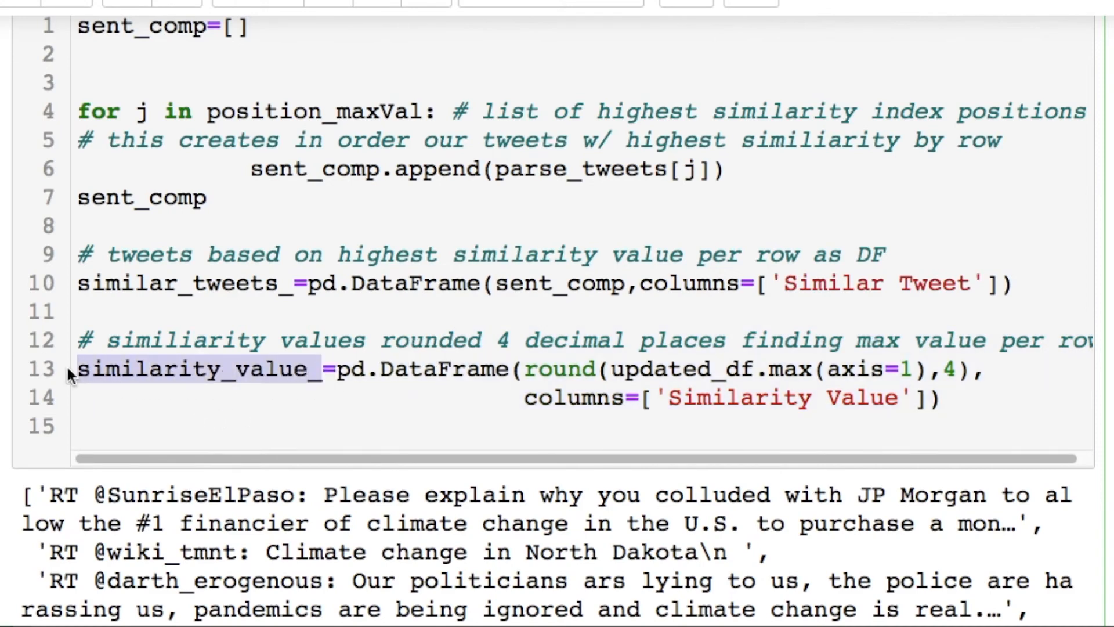
text(similarity_value_)
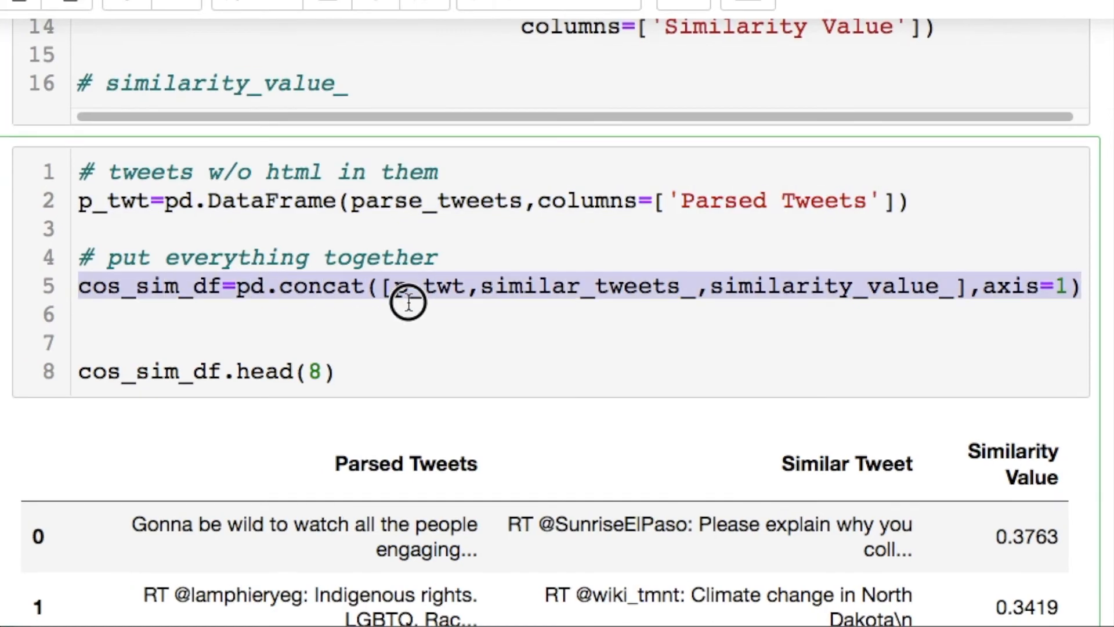
scroll(down, 3)
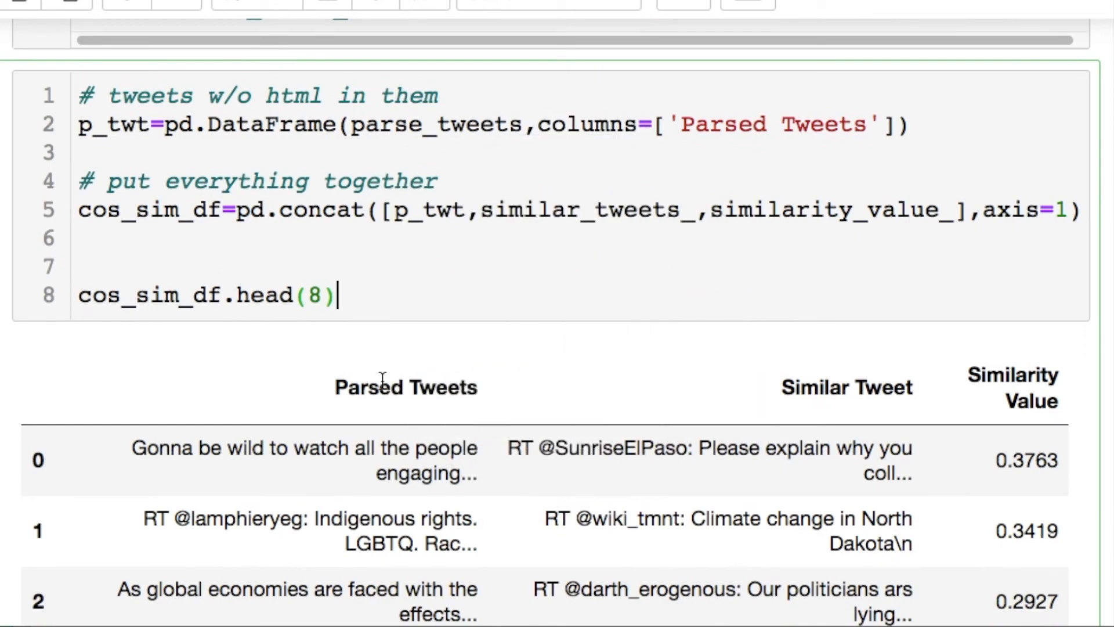
scroll(down, 3)
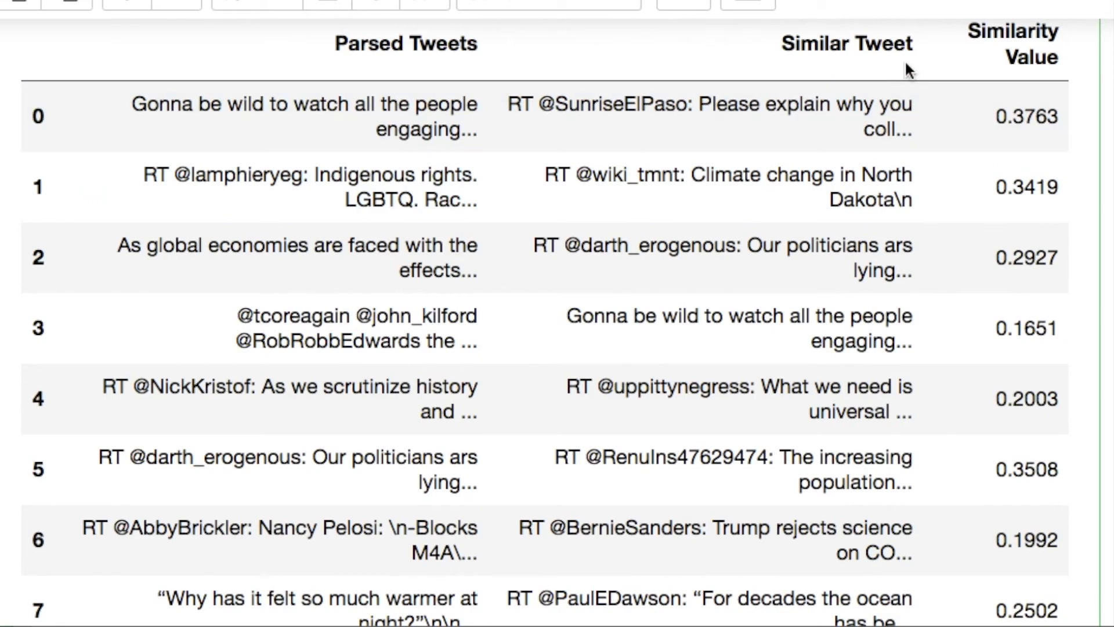
double_click(845, 43)
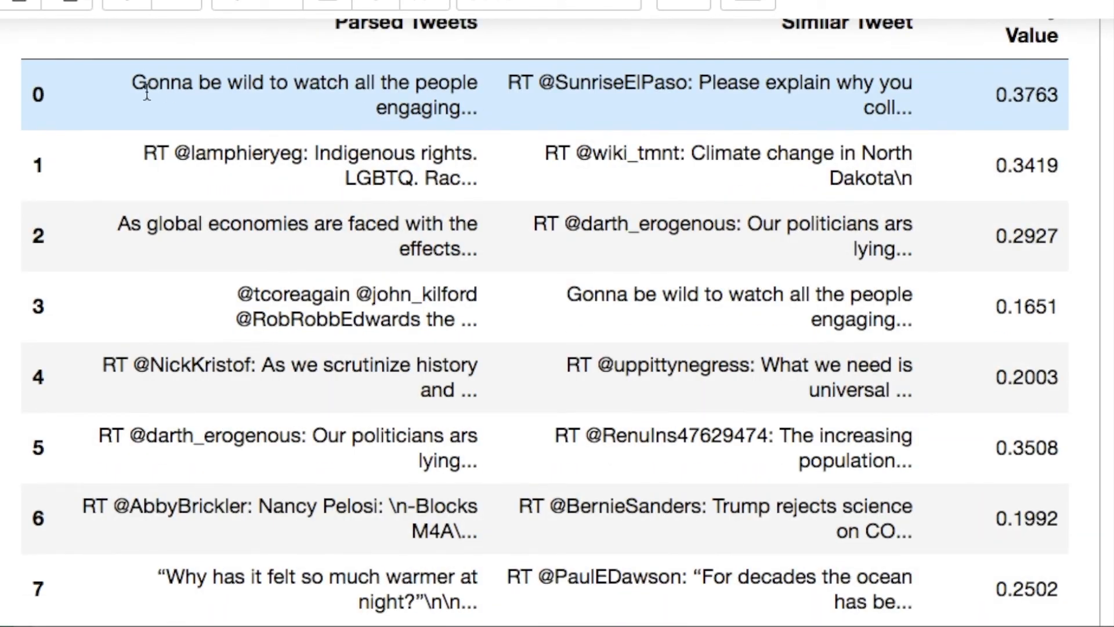
drag(145, 95, 466, 108)
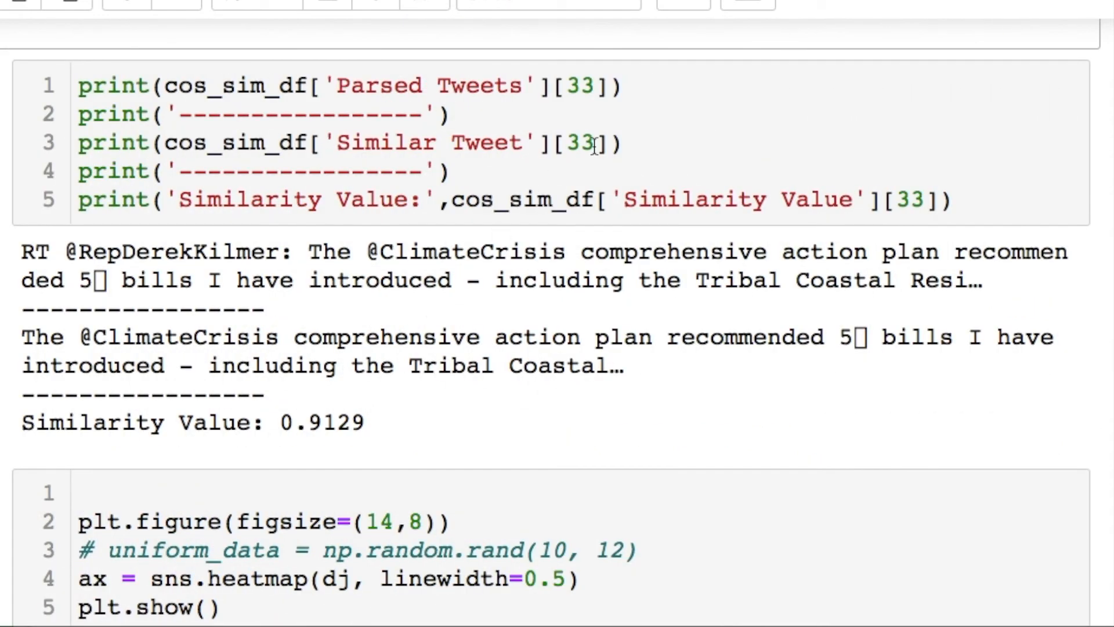
mouse_move(700, 267)
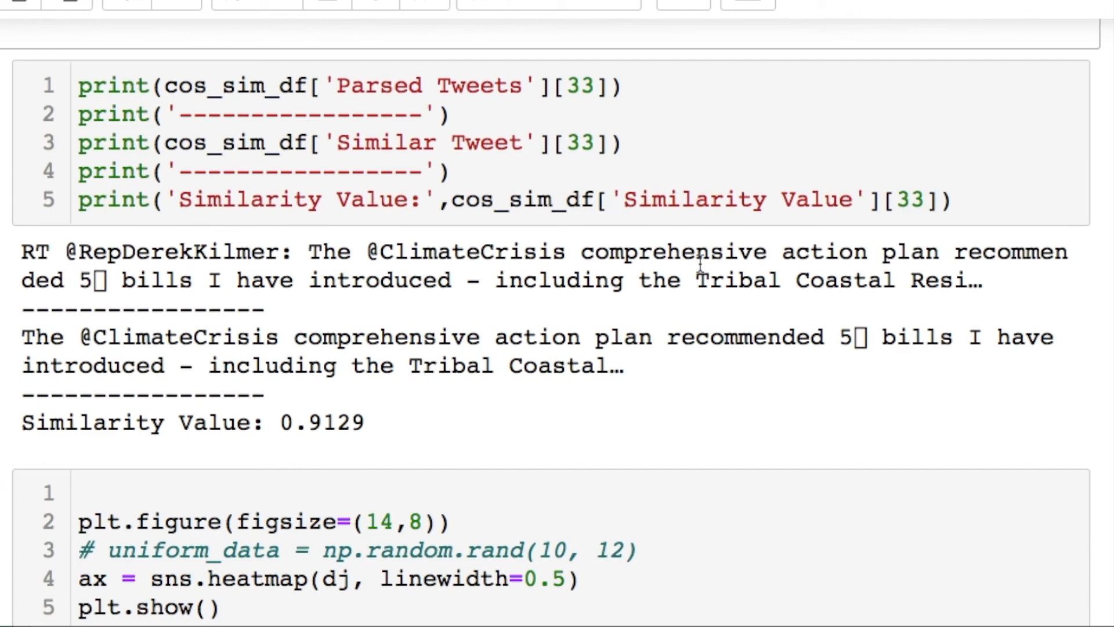
double_click(320, 422)
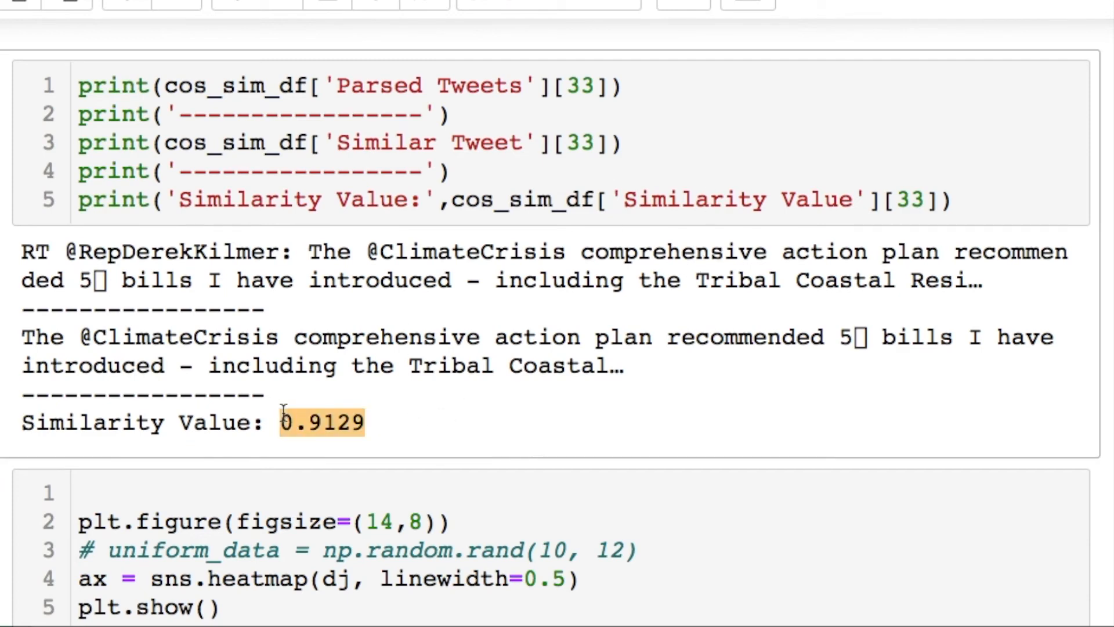
mouse_move(408, 320)
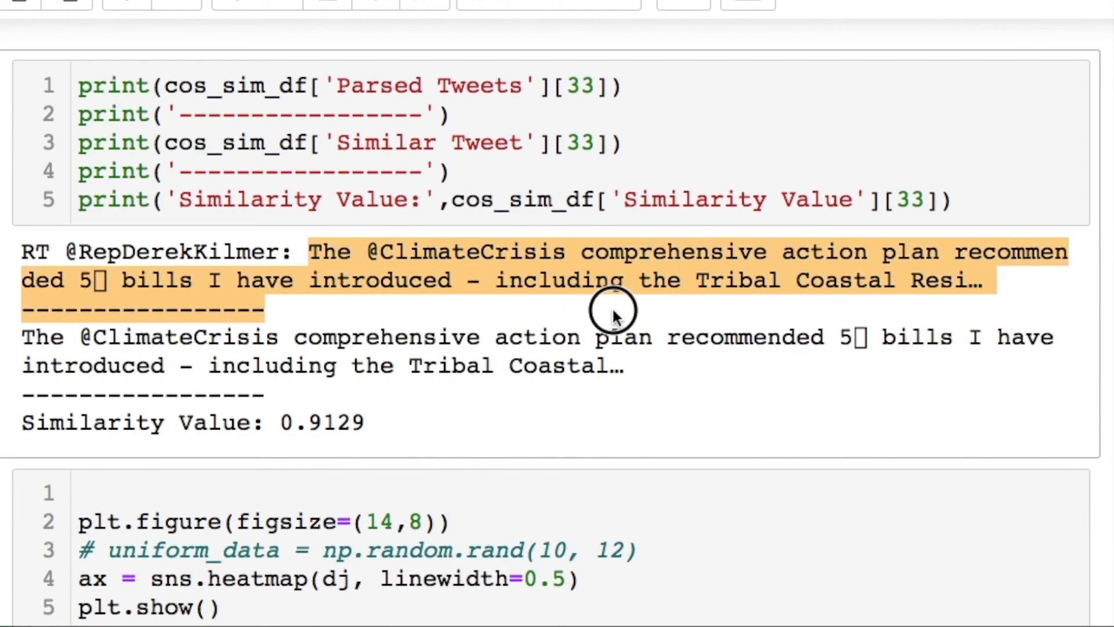
scroll(down, 3)
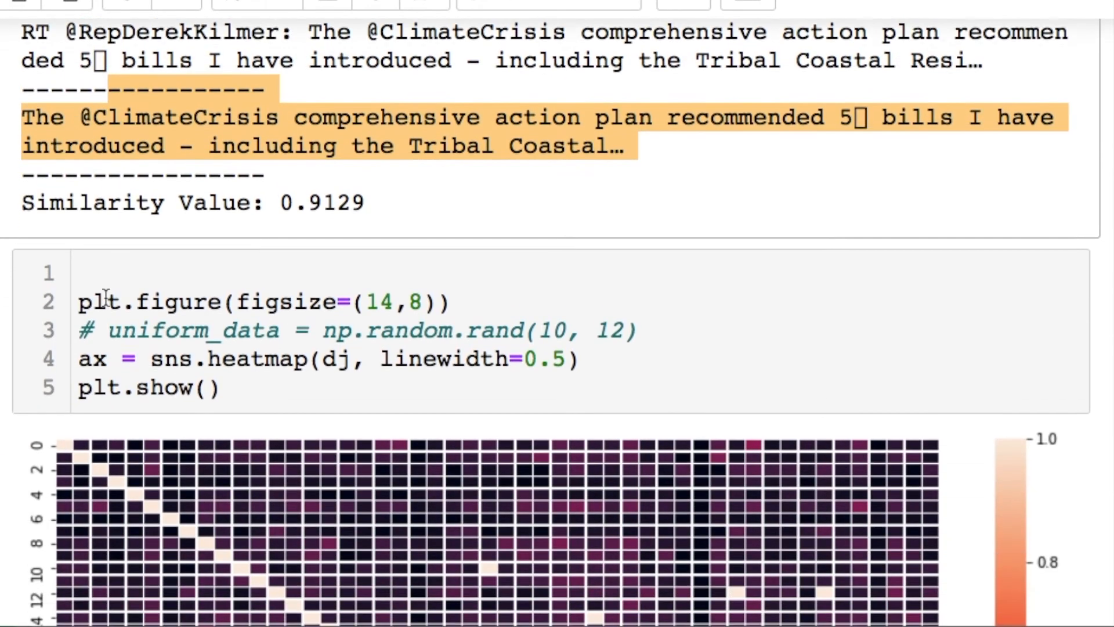
scroll(down, 3)
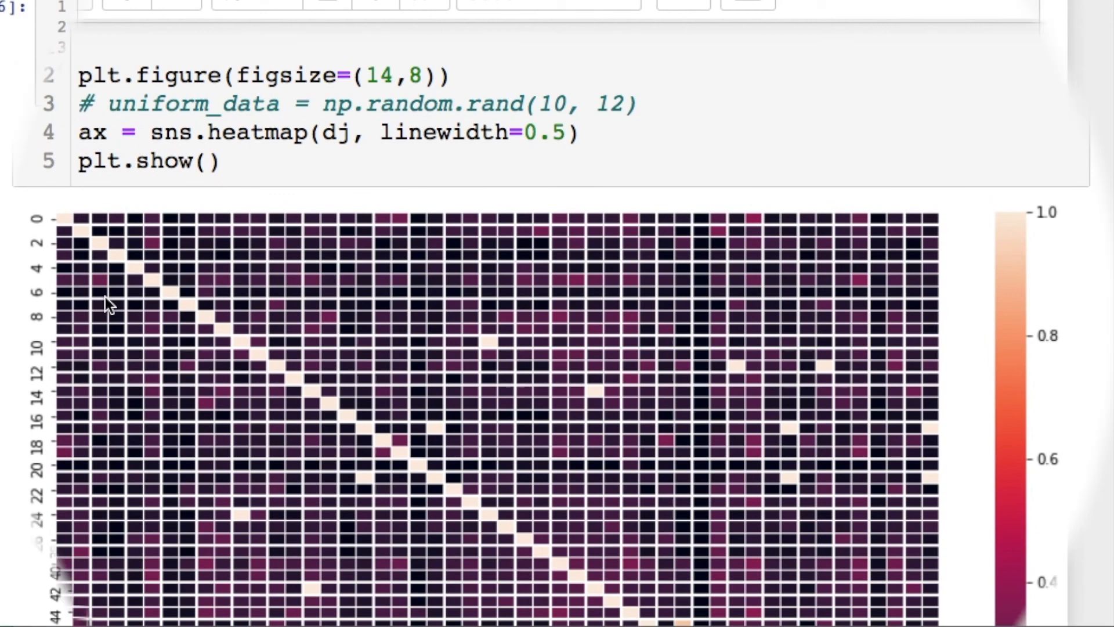
scroll(down, 3)
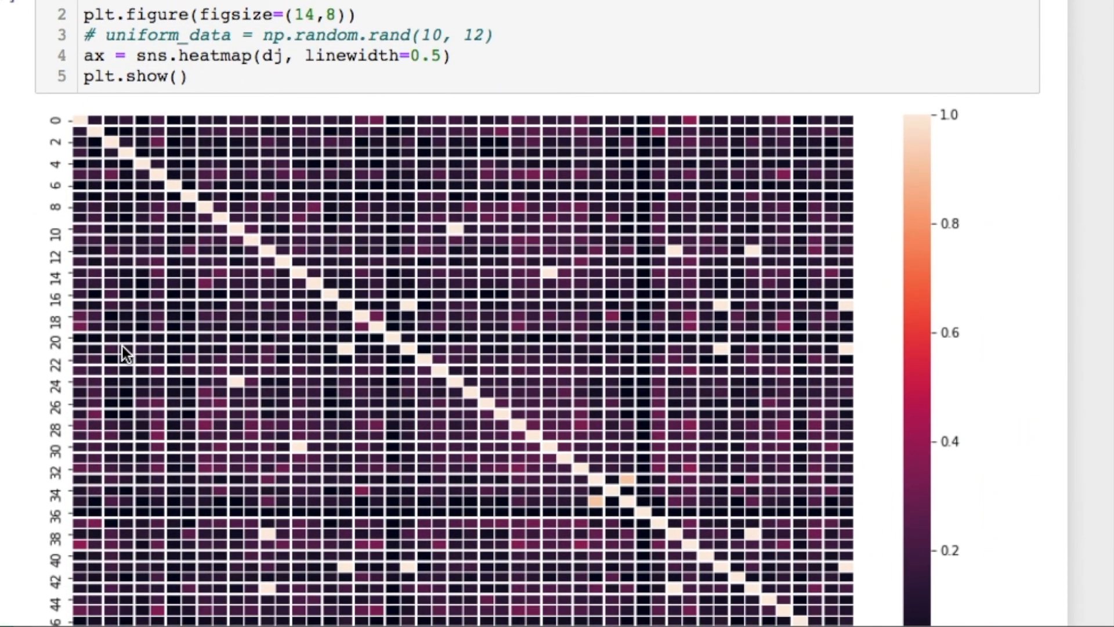
scroll(down, 3)
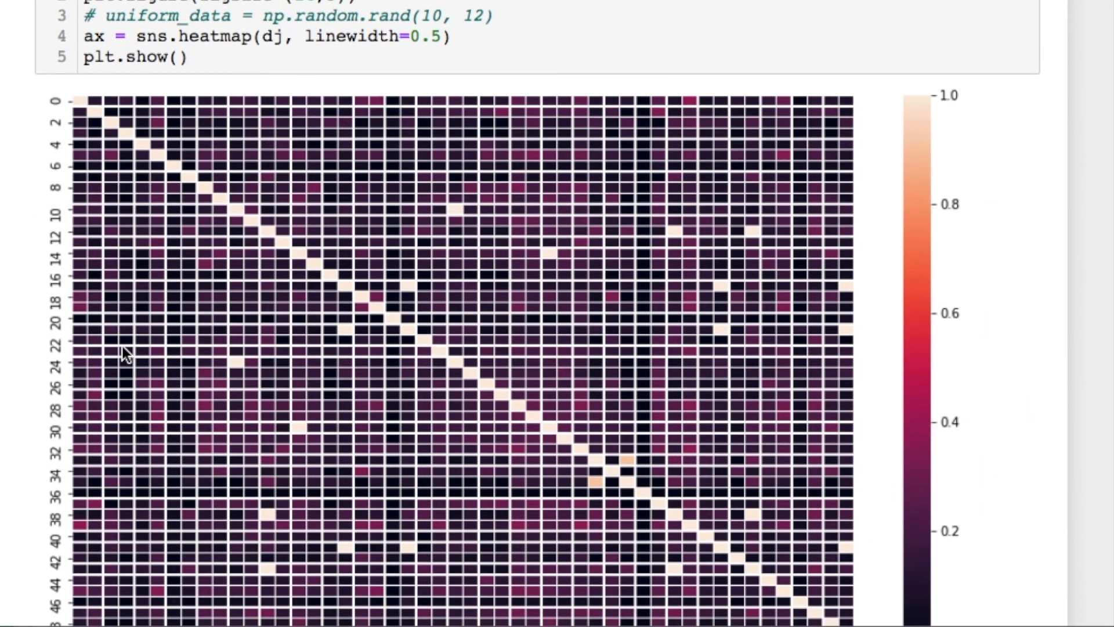
scroll(down, 3)
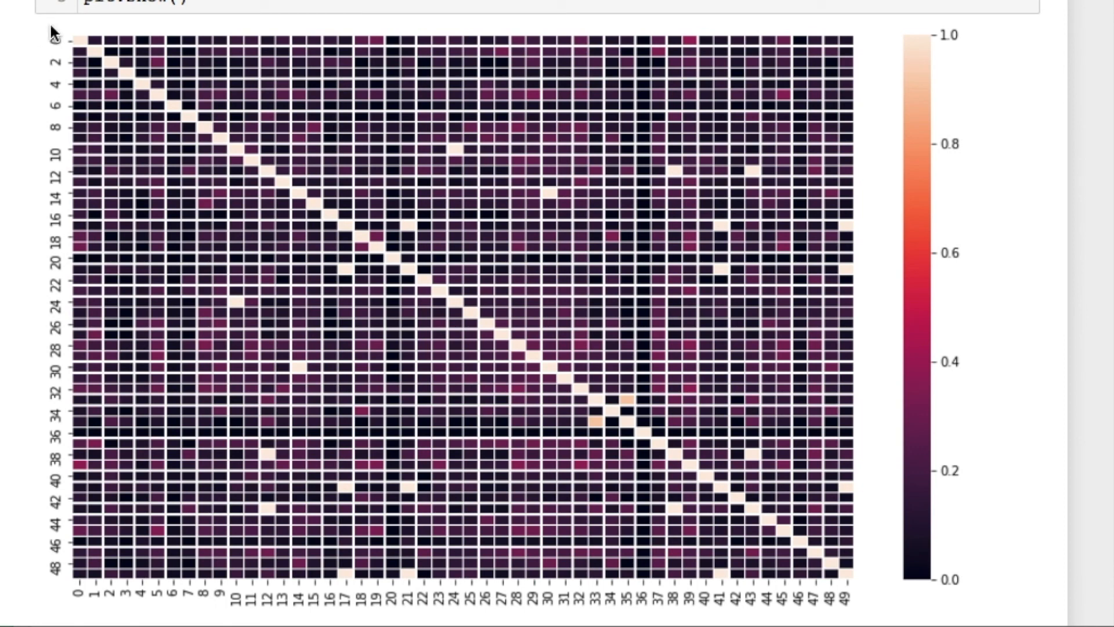
mouse_move(460, 417)
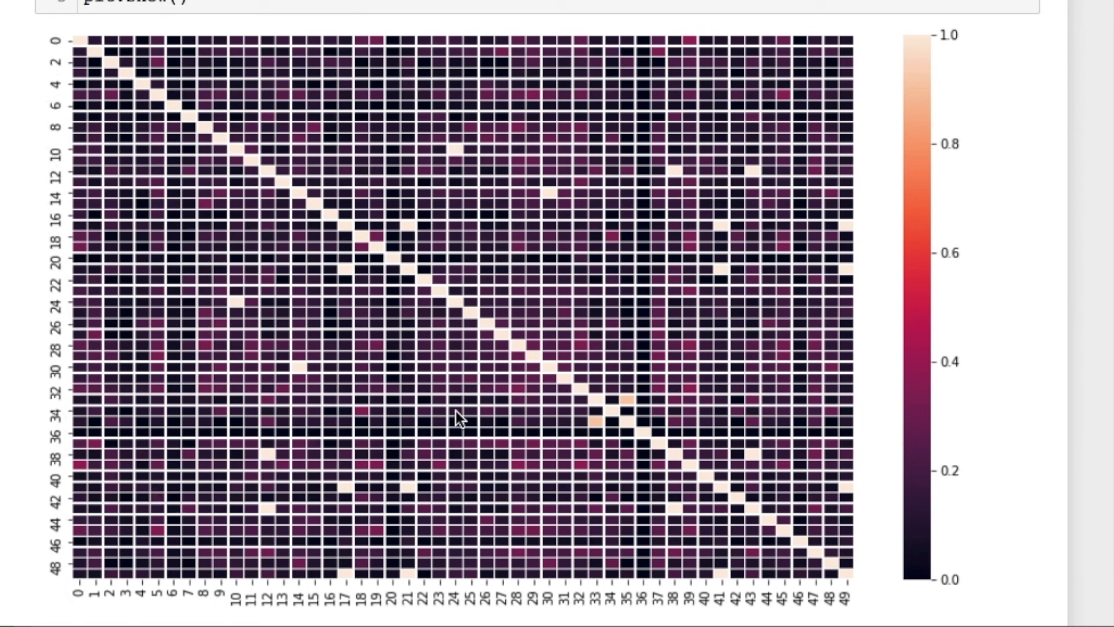
mouse_move(452, 159)
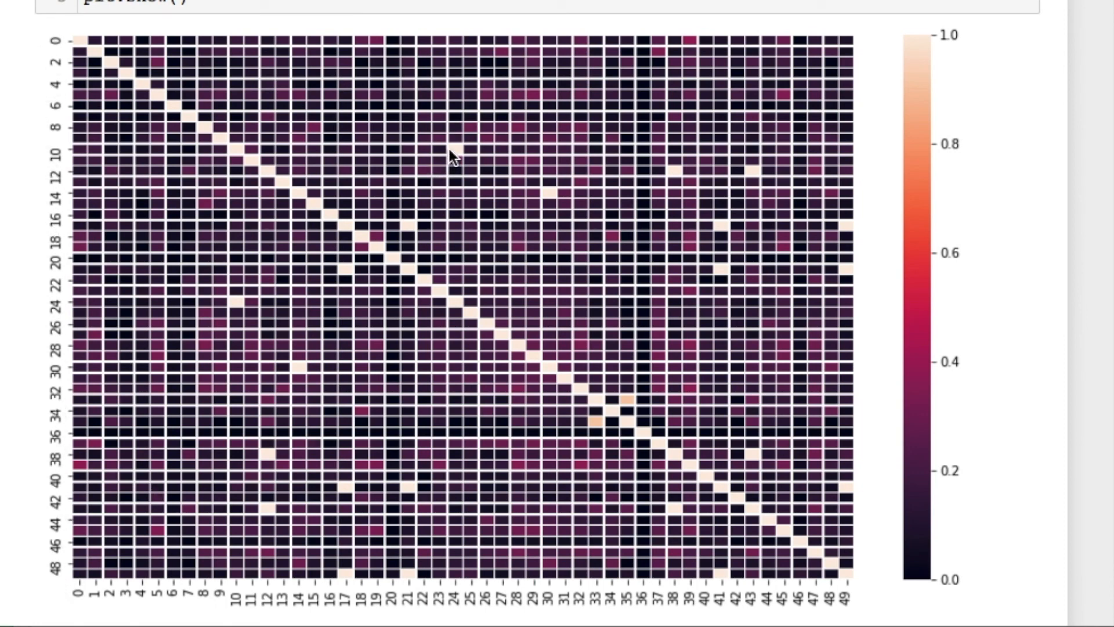
mouse_move(719, 238)
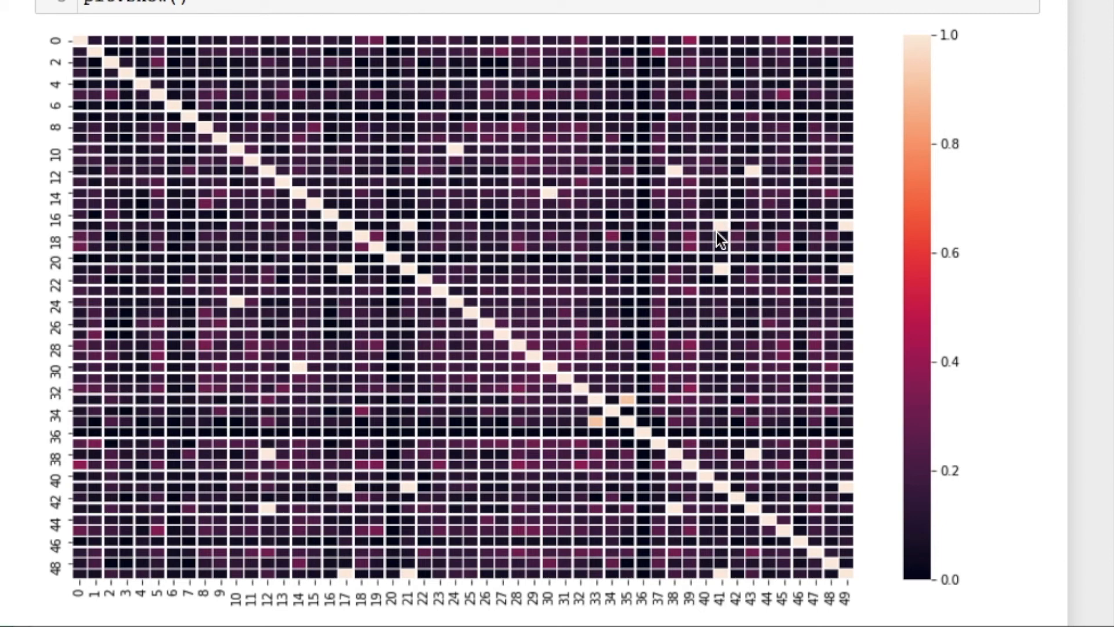
mouse_move(843, 295)
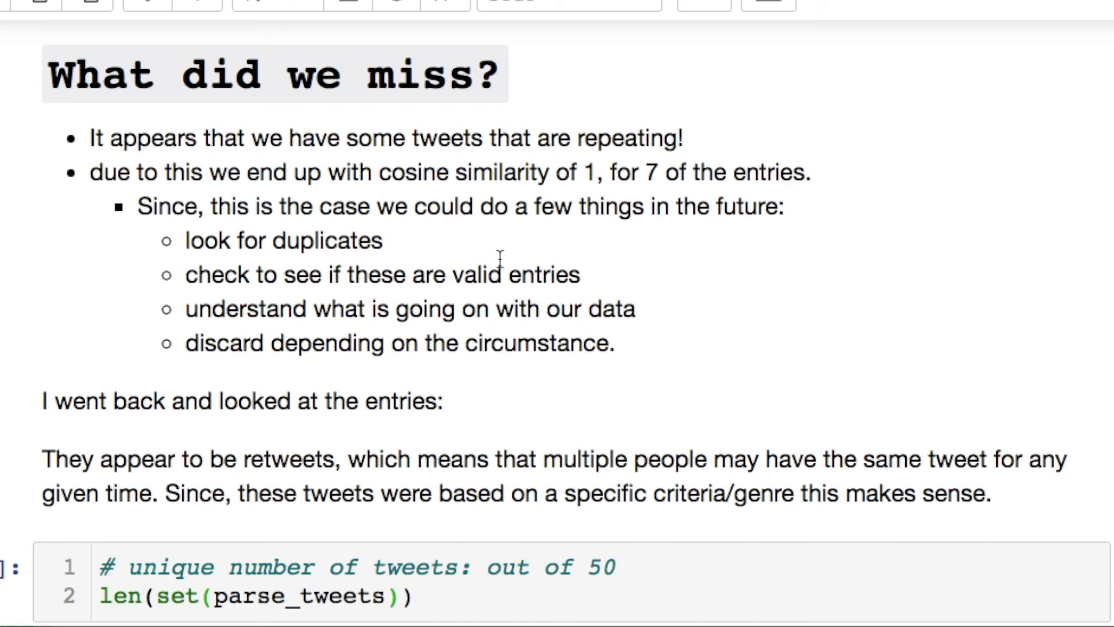
drag(91, 172, 810, 171)
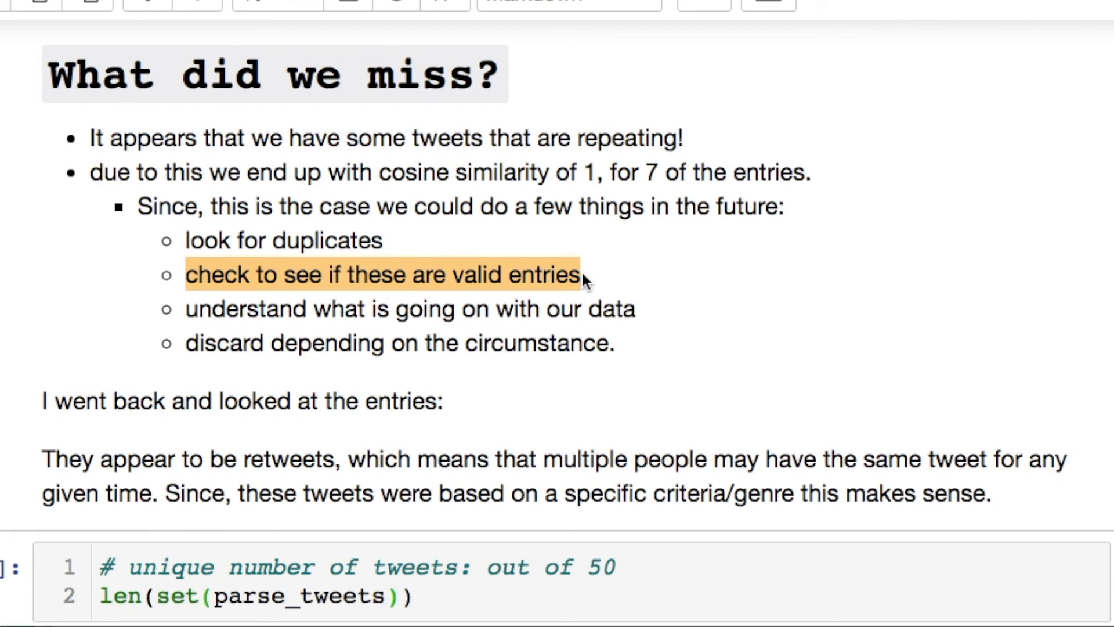
mouse_move(264, 297)
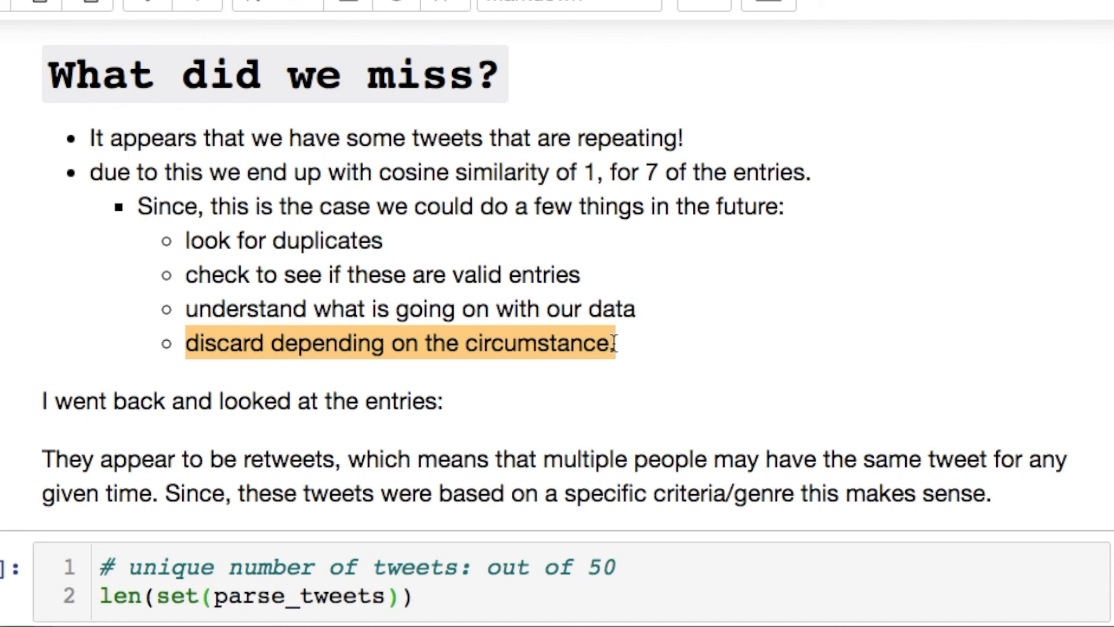
scroll(down, 3)
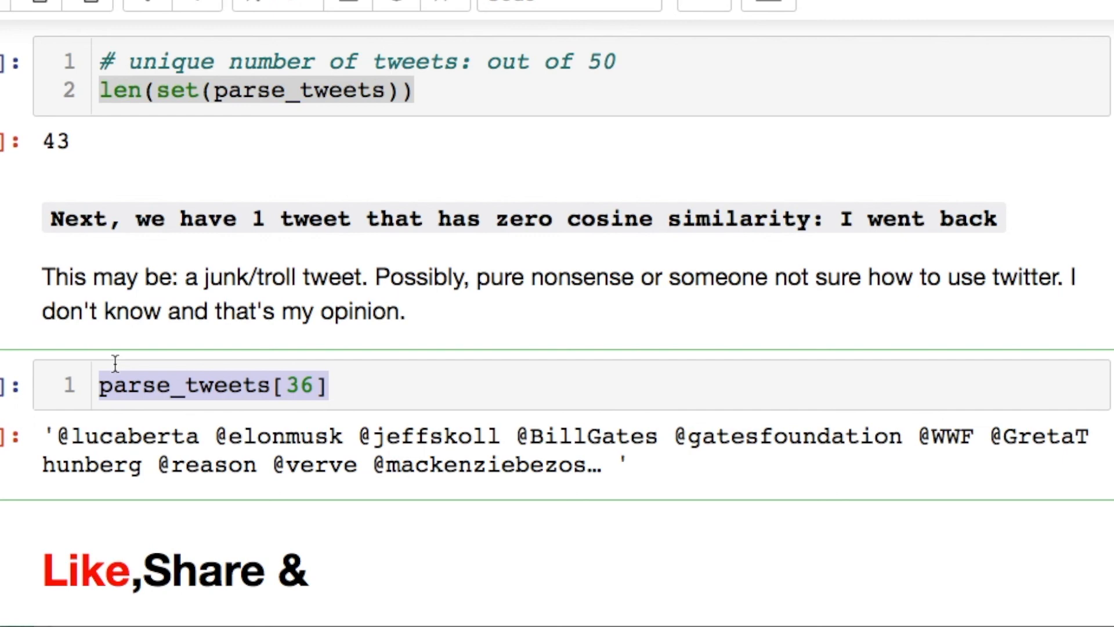
scroll(down, 3)
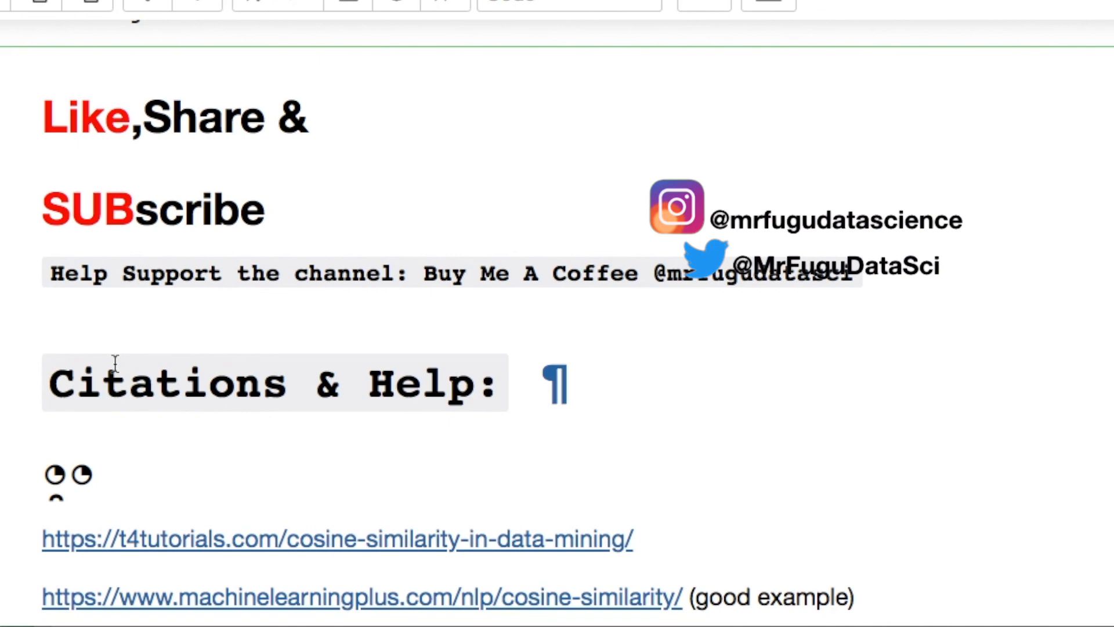
scroll(down, 3)
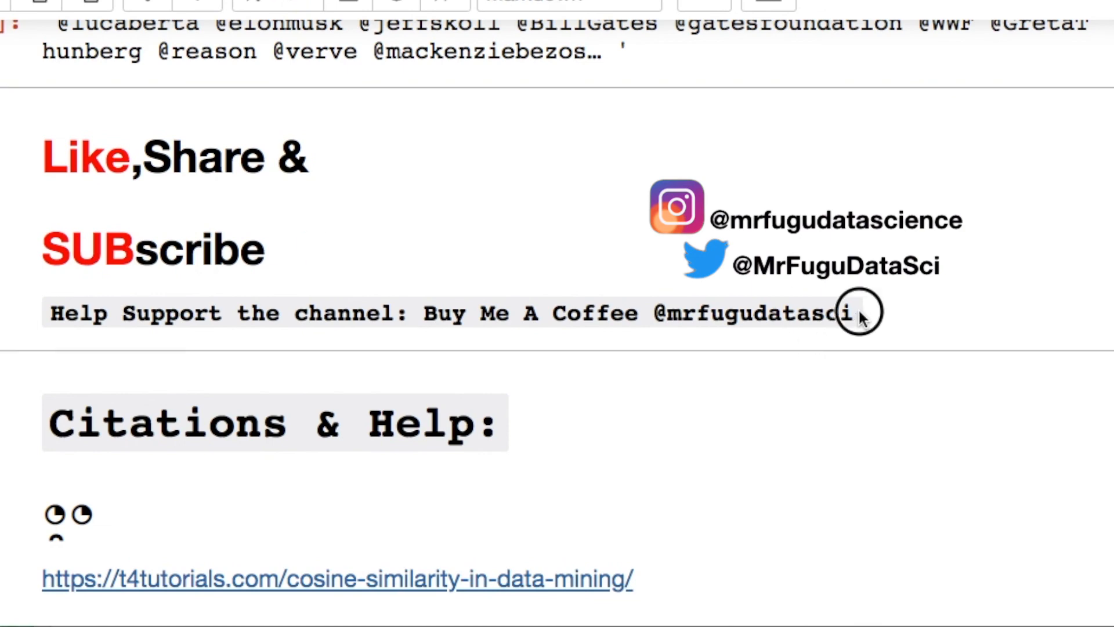
drag(852, 313, 50, 313)
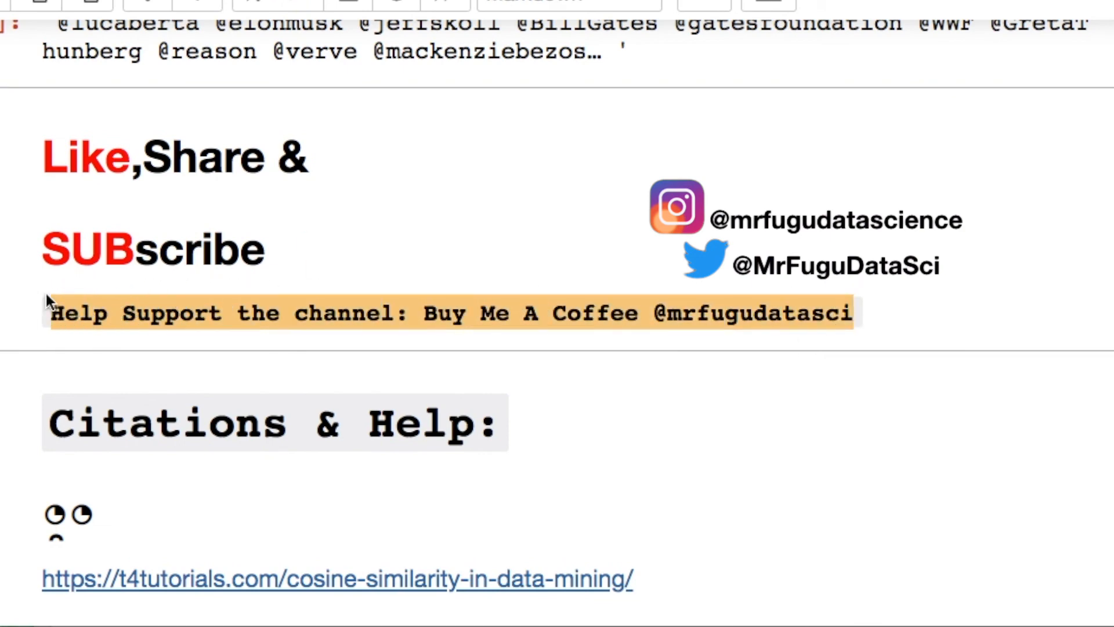